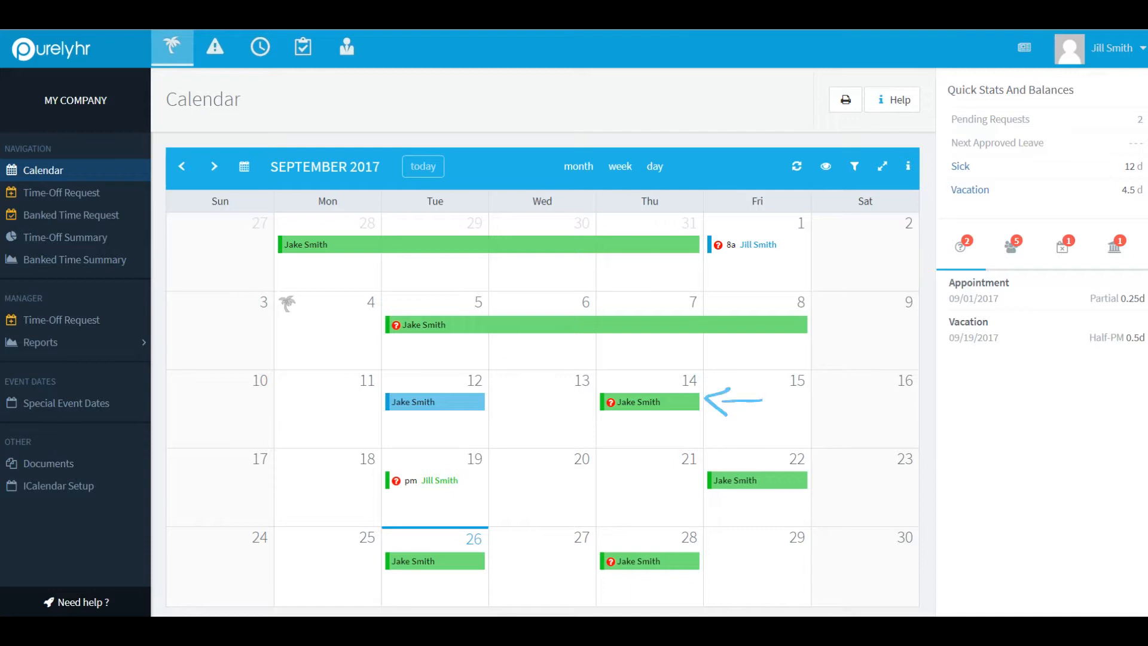
{"action": "left_click", "coordinate": [635, 402]}
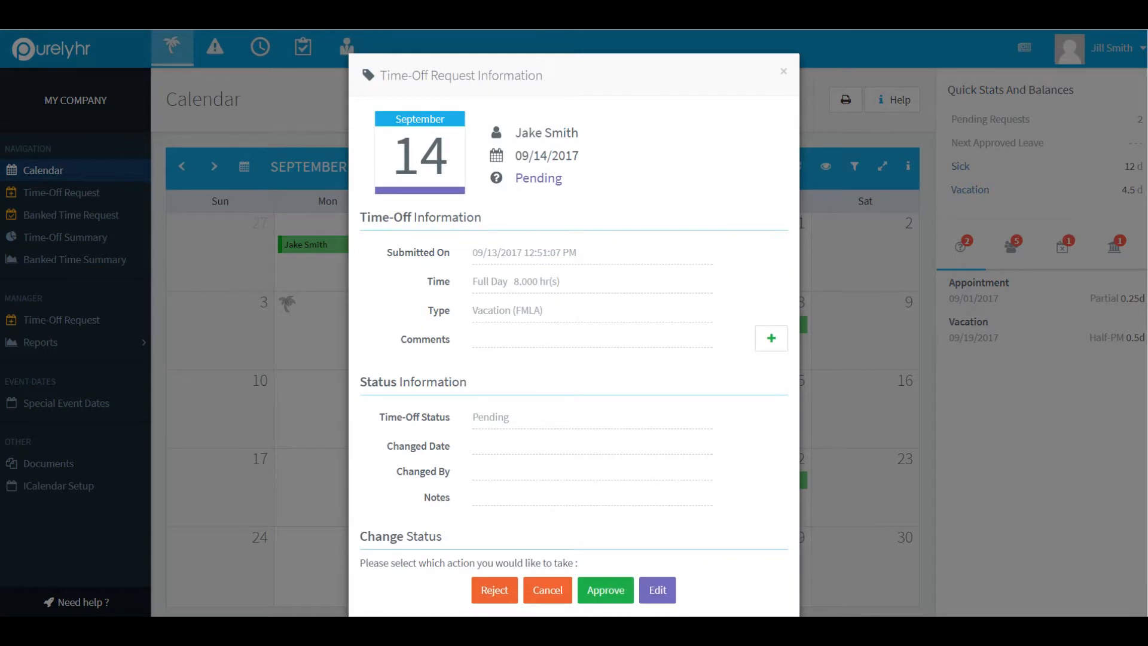
{"action": "scroll", "scroll_direction": "down", "scroll_amount": 3}
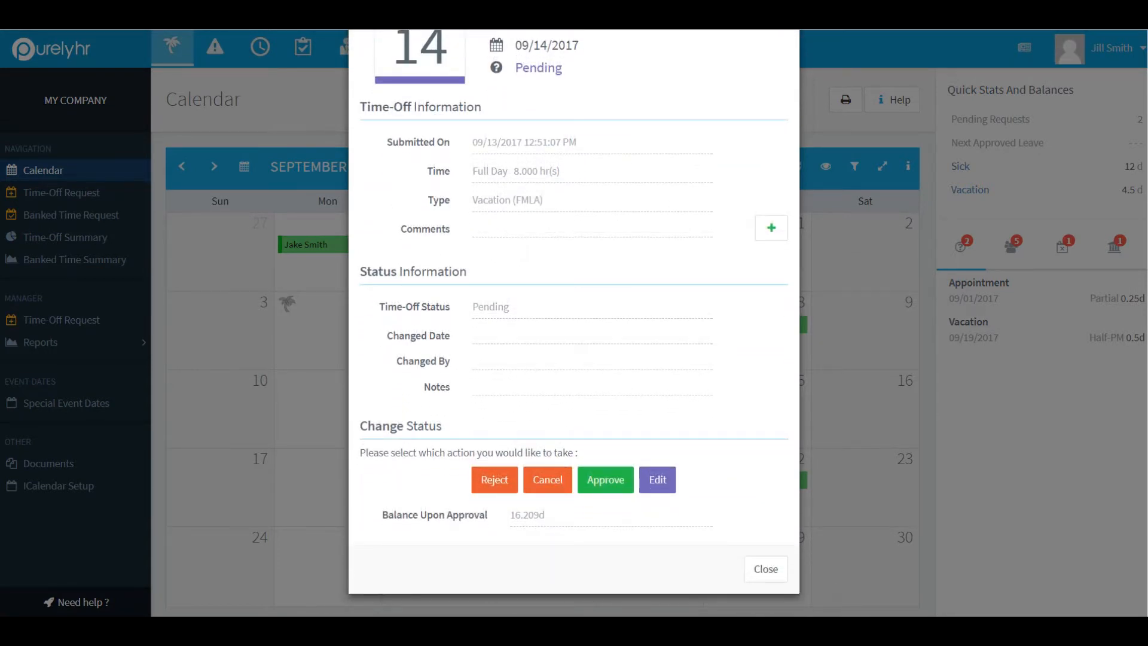
{"action": "left_click", "coordinate": [604, 479]}
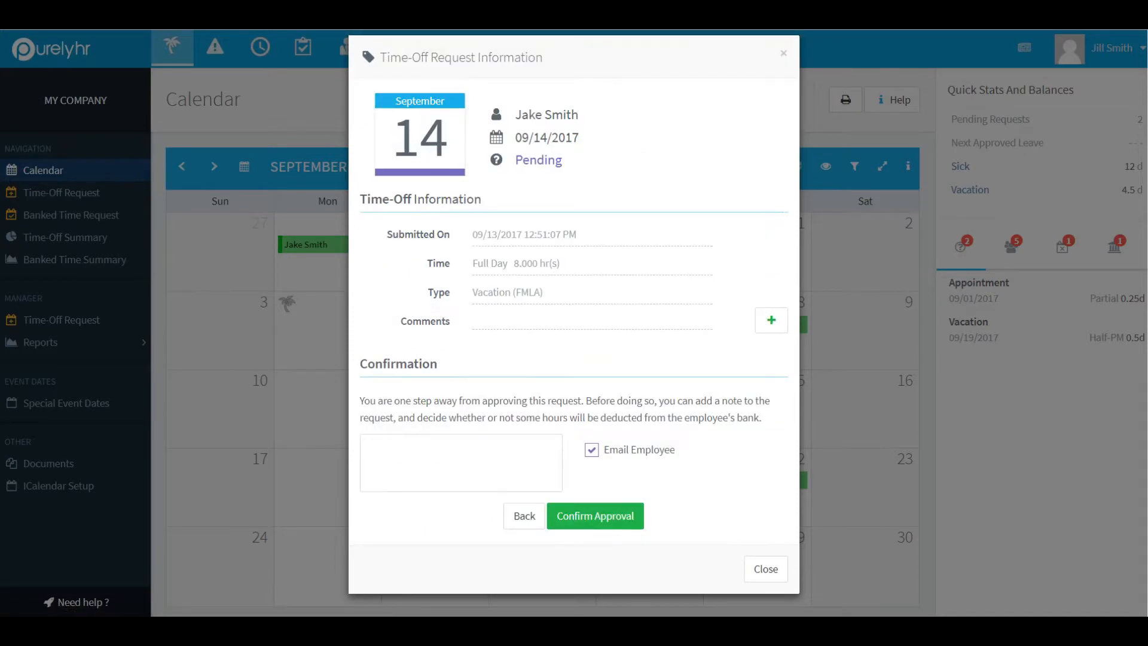
{"action": "left_click", "coordinate": [595, 516]}
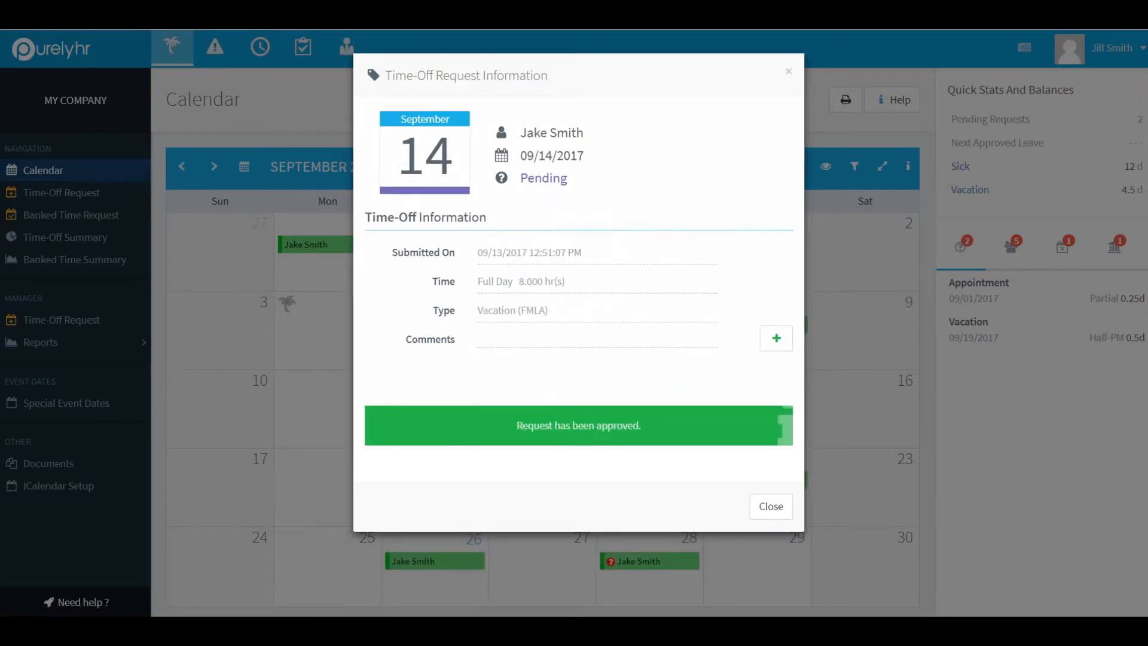
{"action": "left_click", "coordinate": [770, 505]}
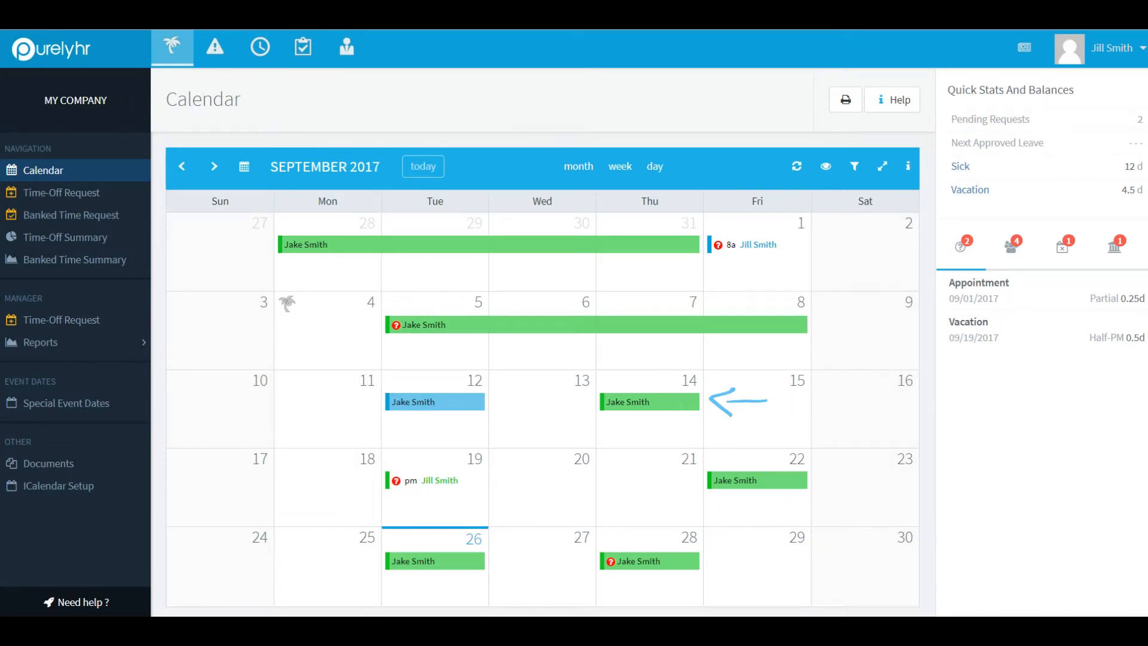
Step: Cancel the approved September 14 vacation request and confirm the cancellation
{"action": "left_click", "coordinate": [648, 402]}
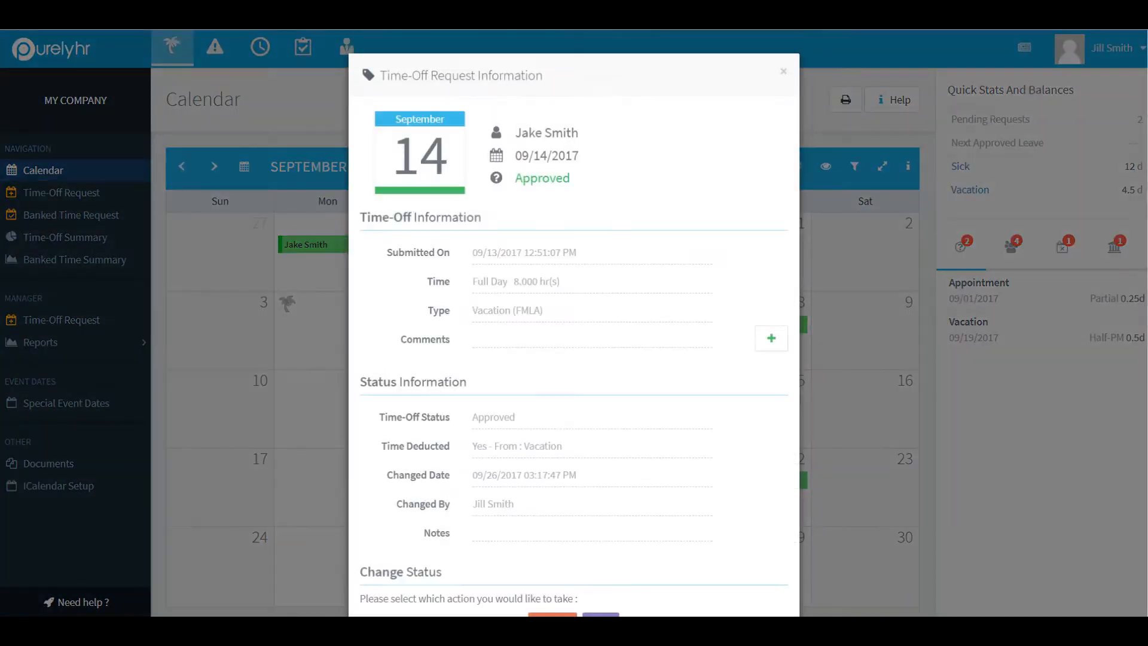
{"action": "scroll", "scroll_direction": "down", "scroll_amount": 3}
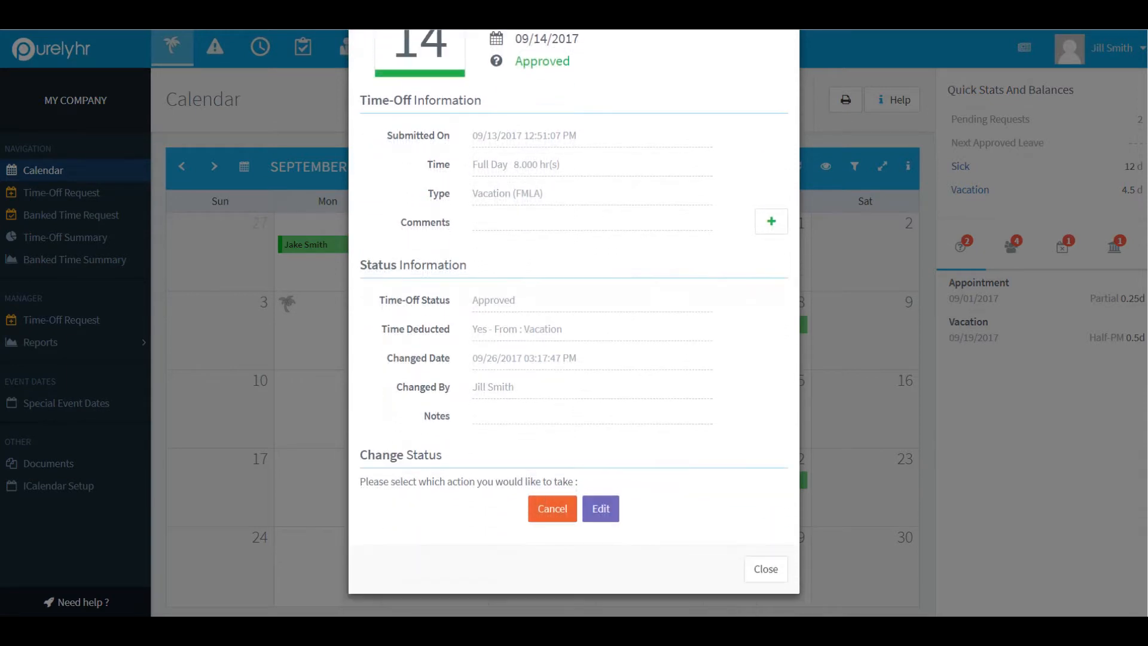
{"action": "left_click", "coordinate": [552, 508]}
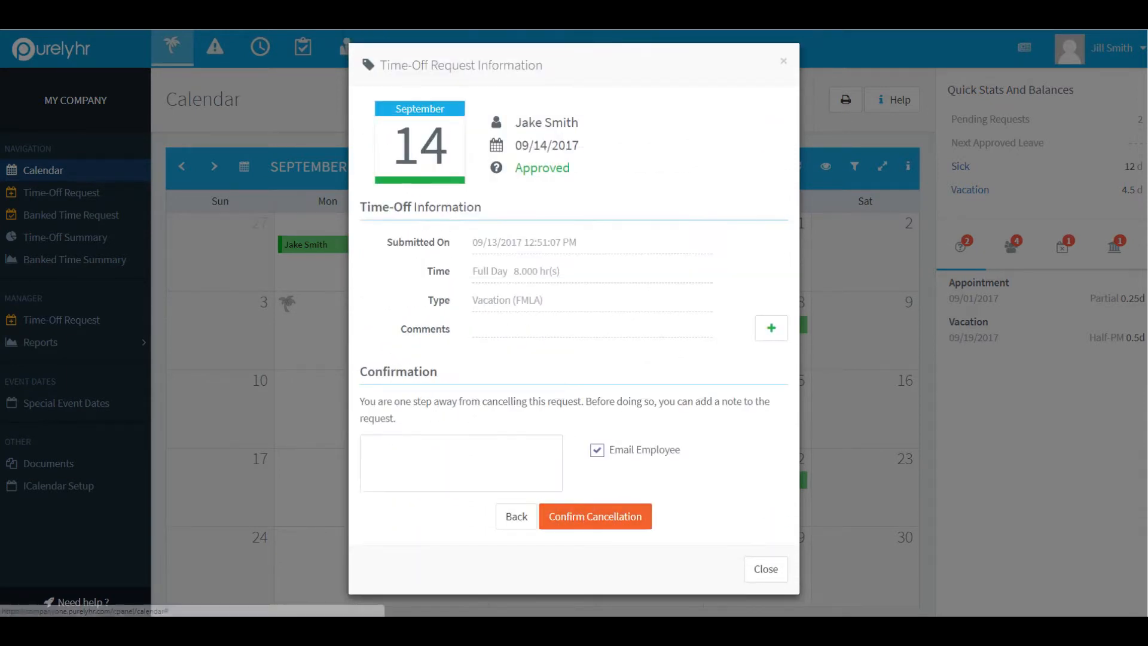
{"action": "left_click", "coordinate": [594, 515]}
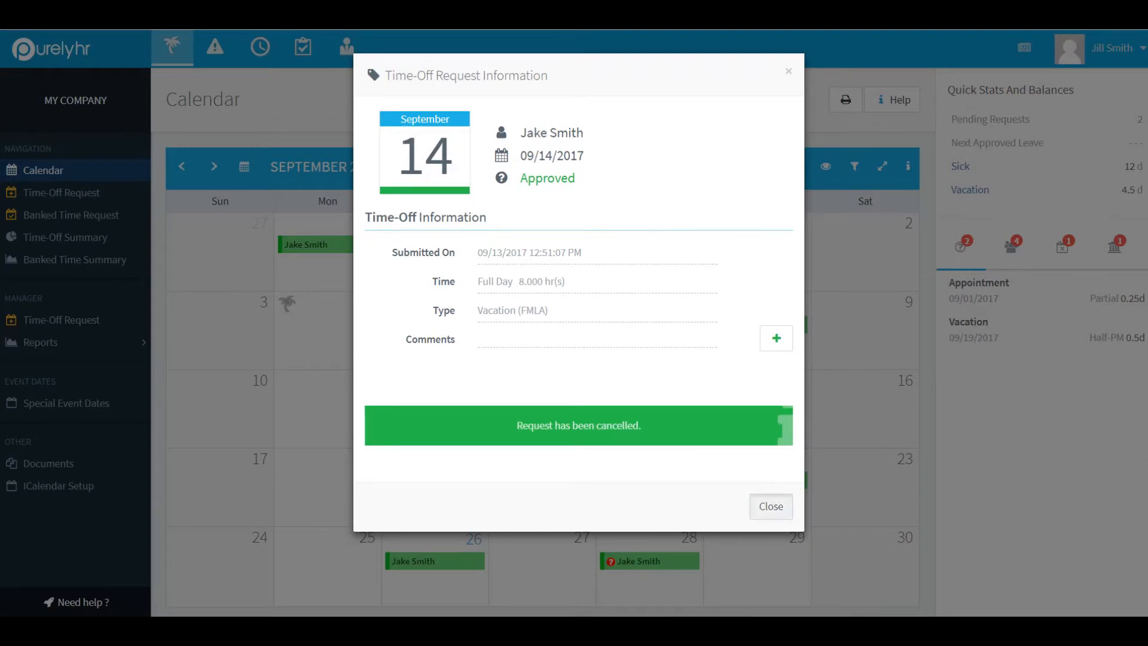
{"action": "left_click", "coordinate": [770, 505]}
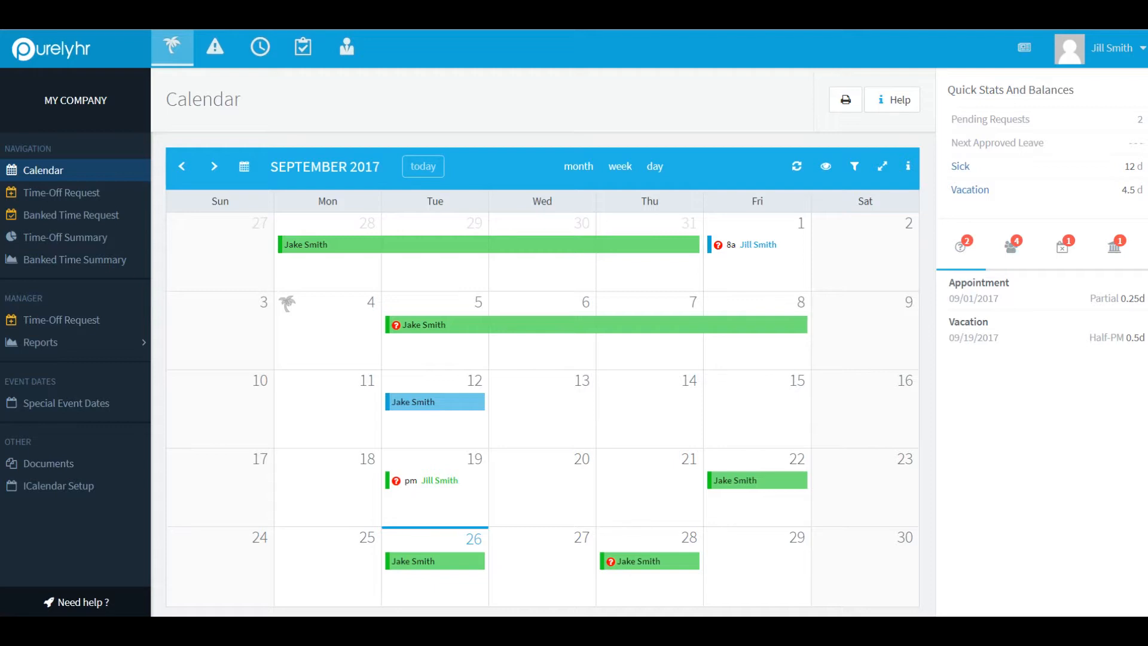
{"action": "mouse_move", "coordinate": [960, 244]}
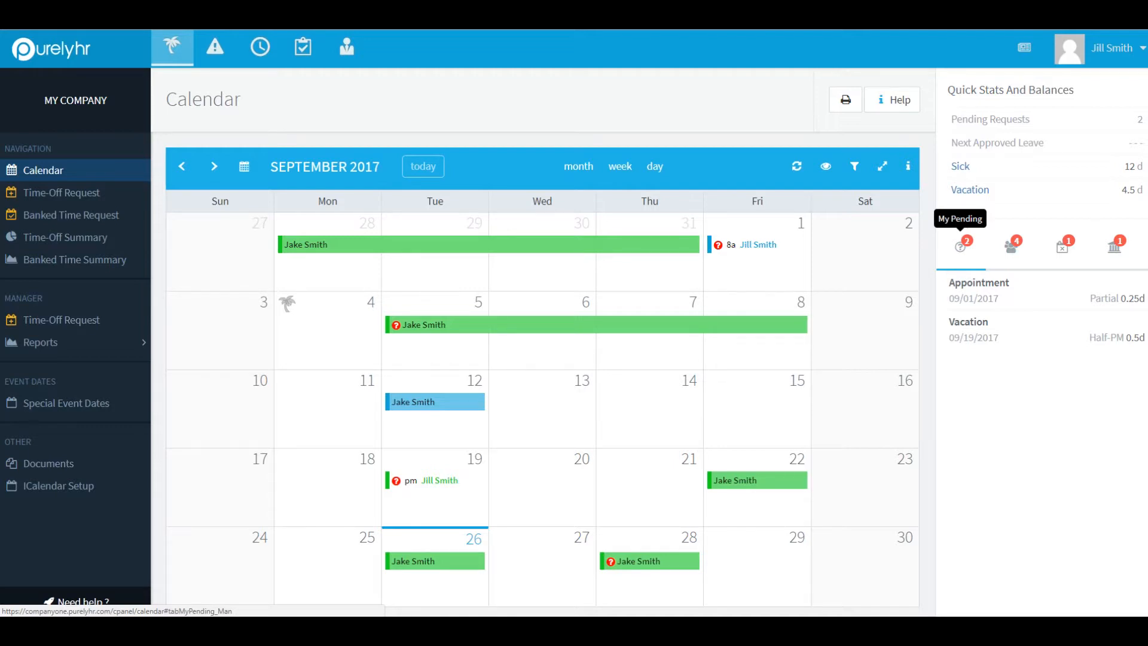
Step: Review the employees' pending requests, including the June 22 partial sick request
{"action": "left_click", "coordinate": [1014, 247]}
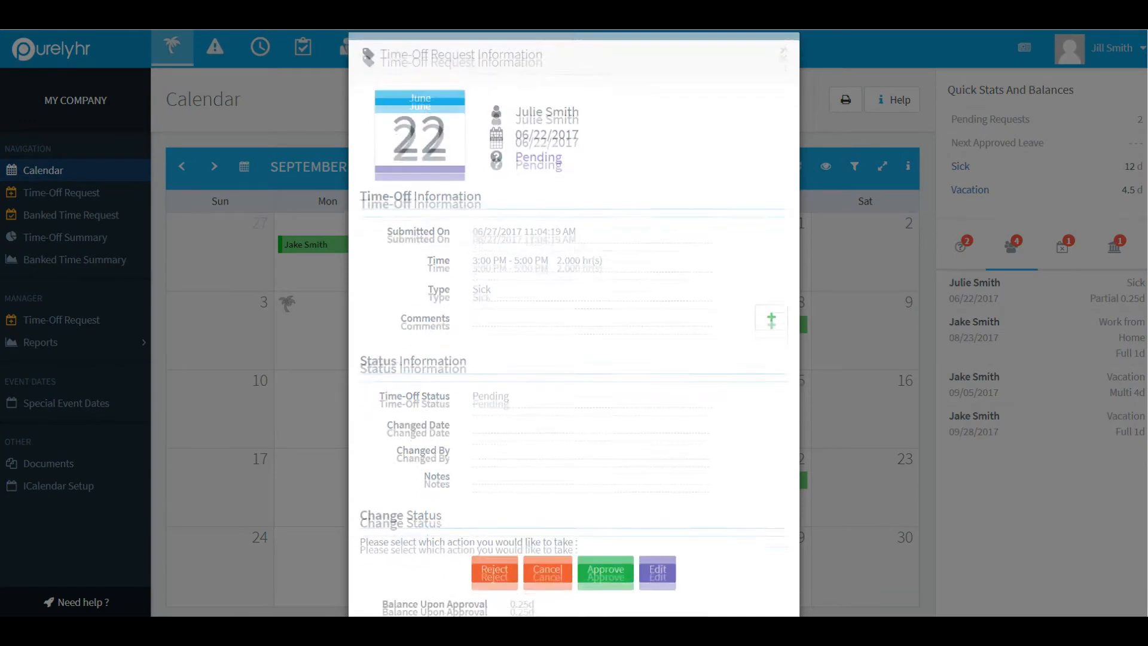
{"action": "scroll", "scroll_direction": "down", "scroll_amount": 3}
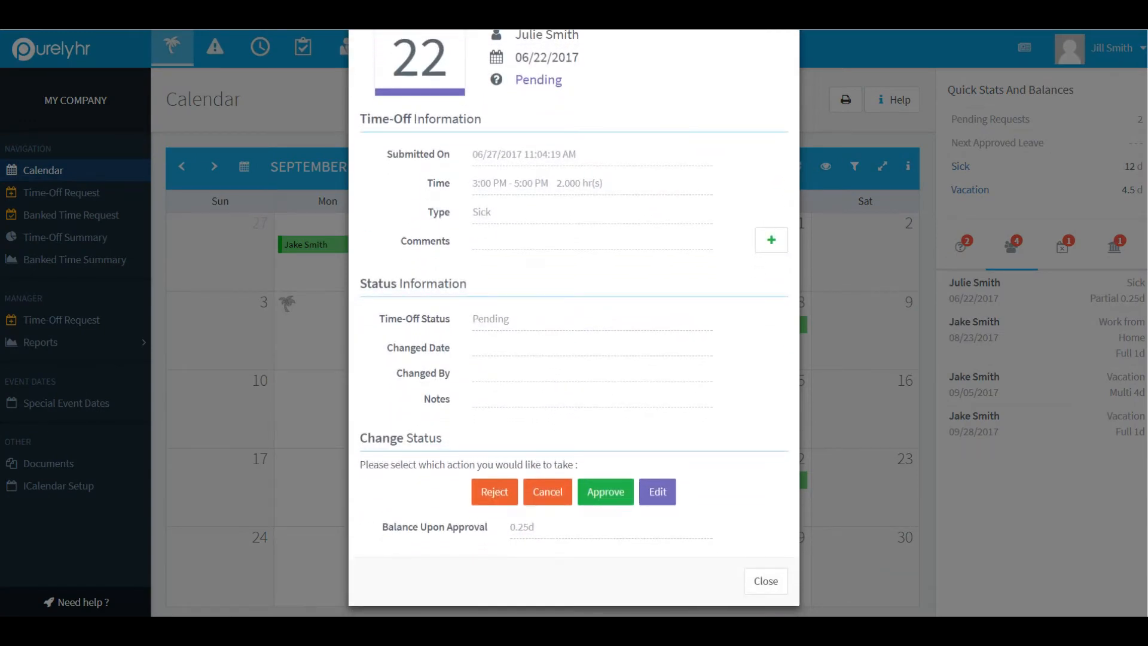
{"action": "left_click", "coordinate": [764, 581]}
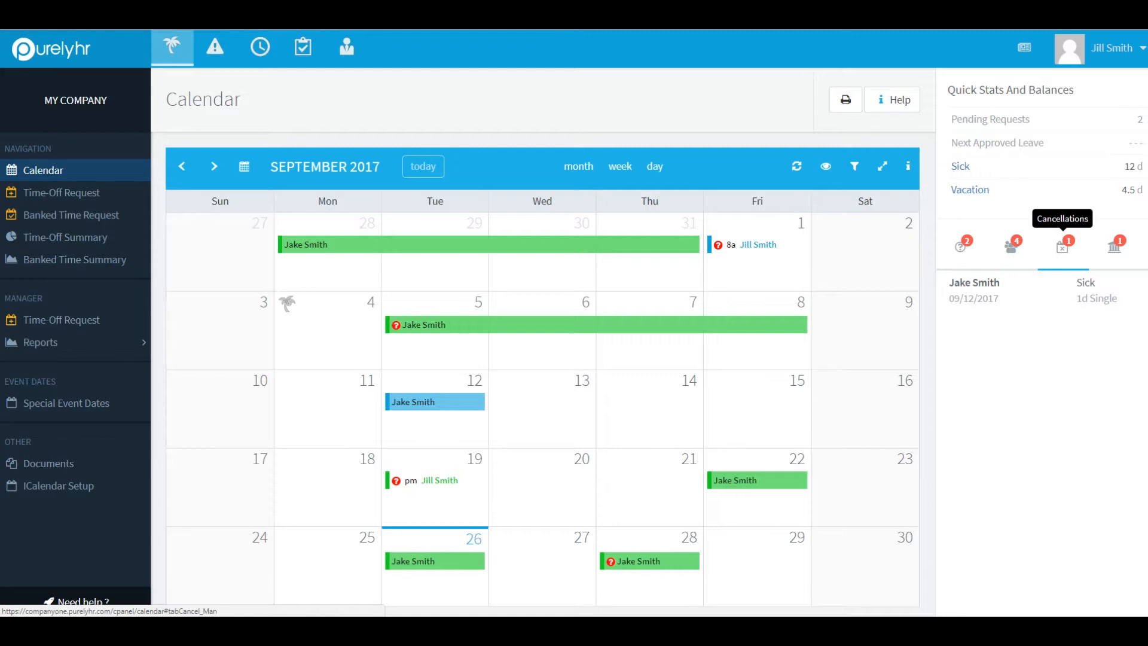
Step: Review the September 12 sick-day cancellation, then show pending banked-time requests
{"action": "left_click", "coordinate": [434, 402]}
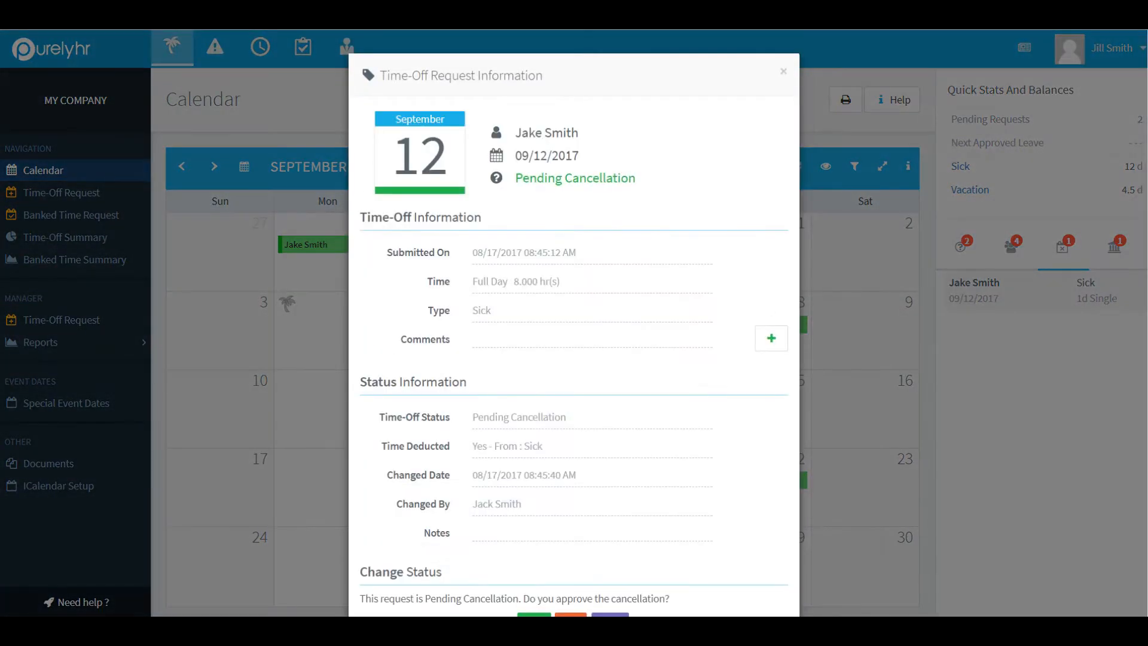
{"action": "scroll", "scroll_direction": "down", "scroll_amount": 3}
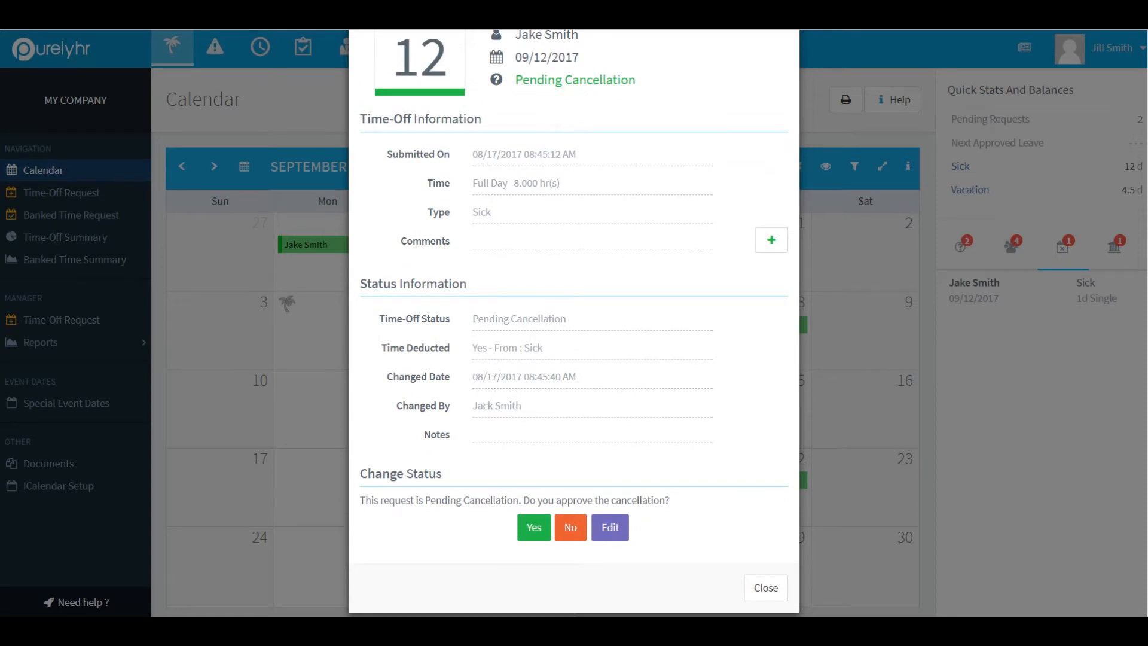
{"action": "left_click", "coordinate": [764, 587]}
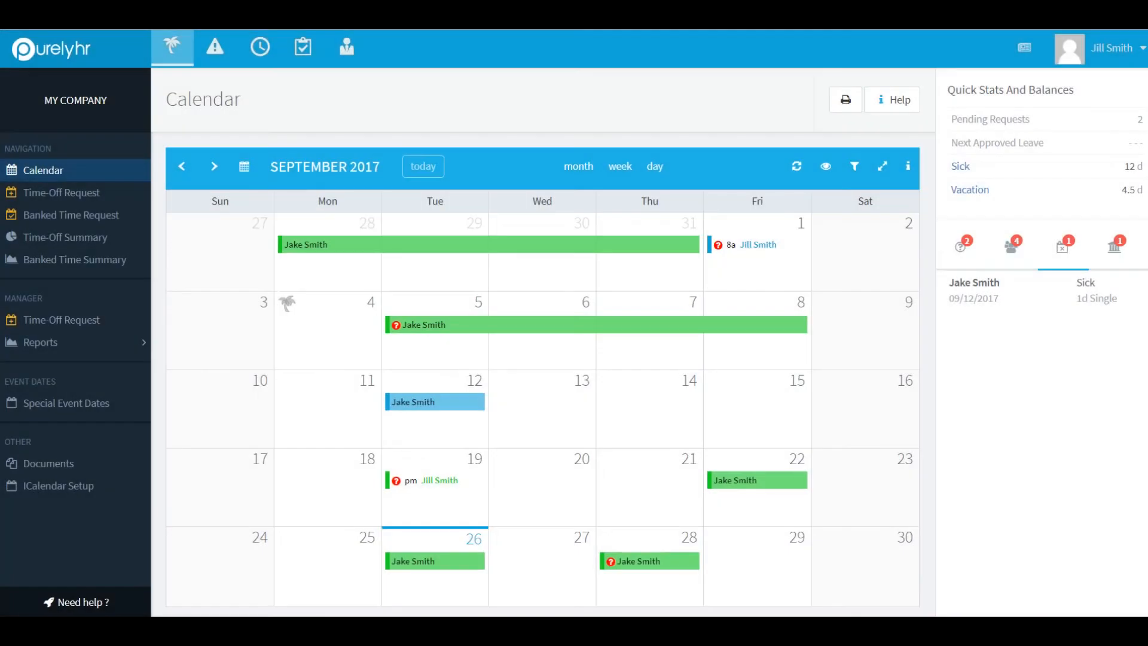
{"action": "left_click", "coordinate": [1113, 244]}
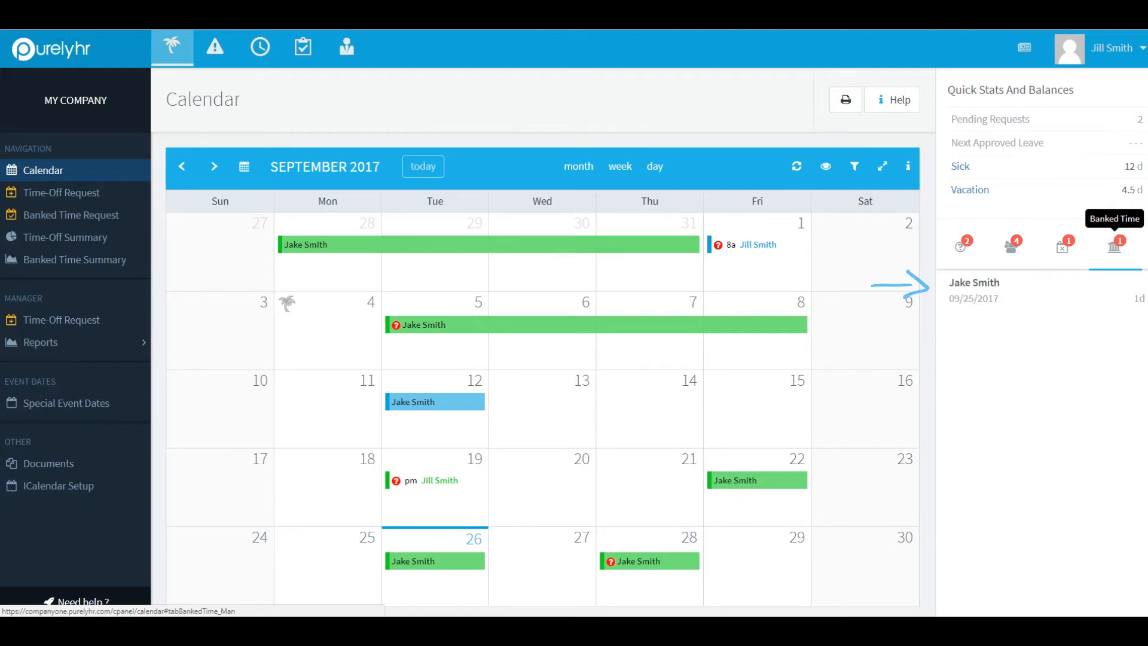
{"action": "left_click", "coordinate": [974, 289]}
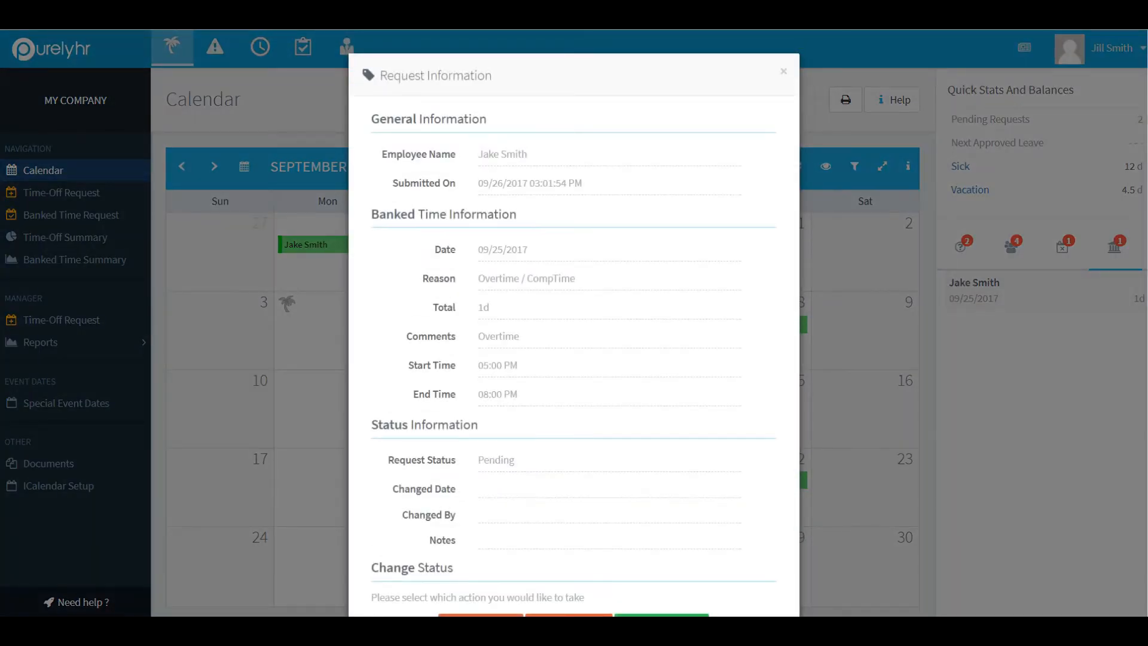
{"action": "scroll", "scroll_direction": "down", "scroll_amount": 3}
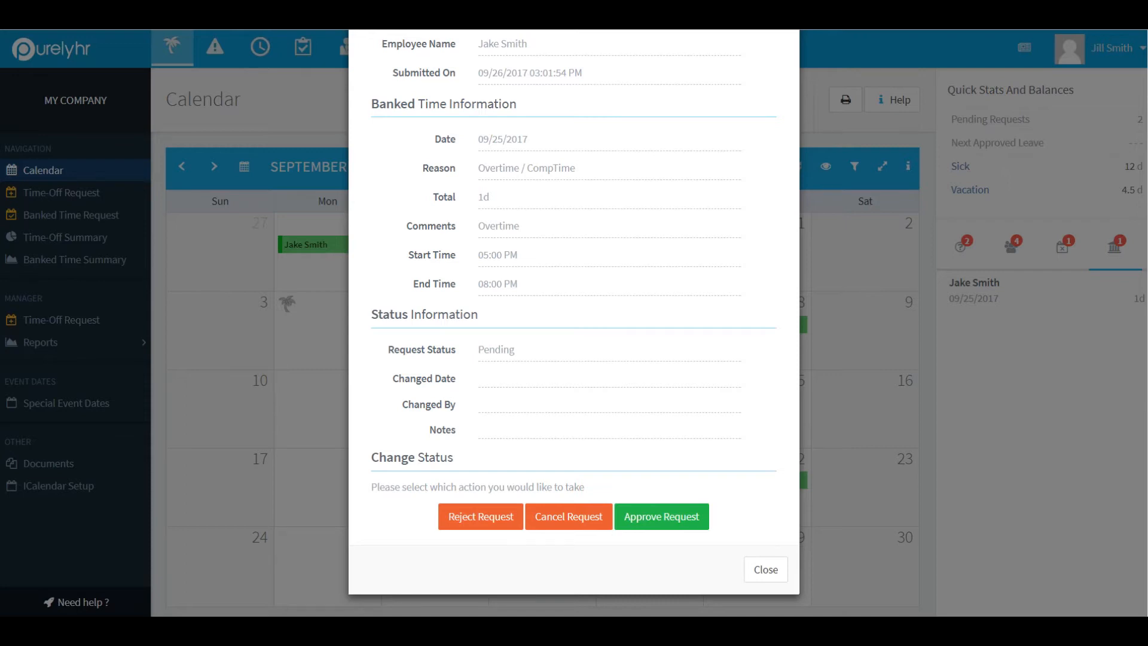
{"action": "left_click", "coordinate": [764, 569]}
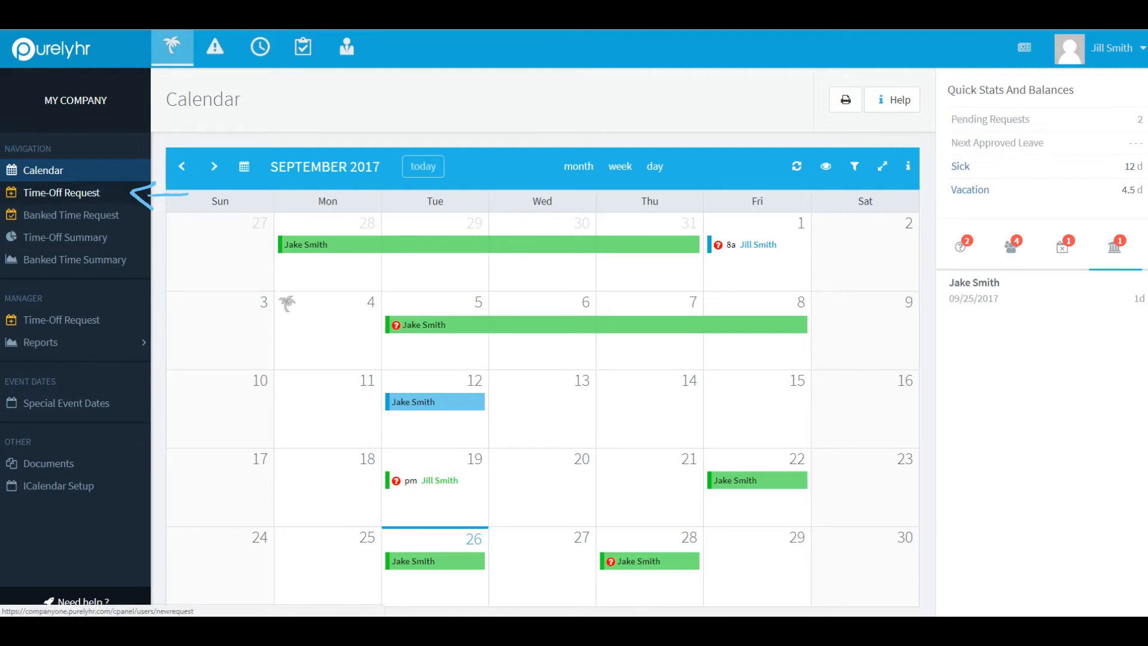
Step: Submit a new full-day Vacation request dated 09/28/2017
{"action": "left_click", "coordinate": [61, 191]}
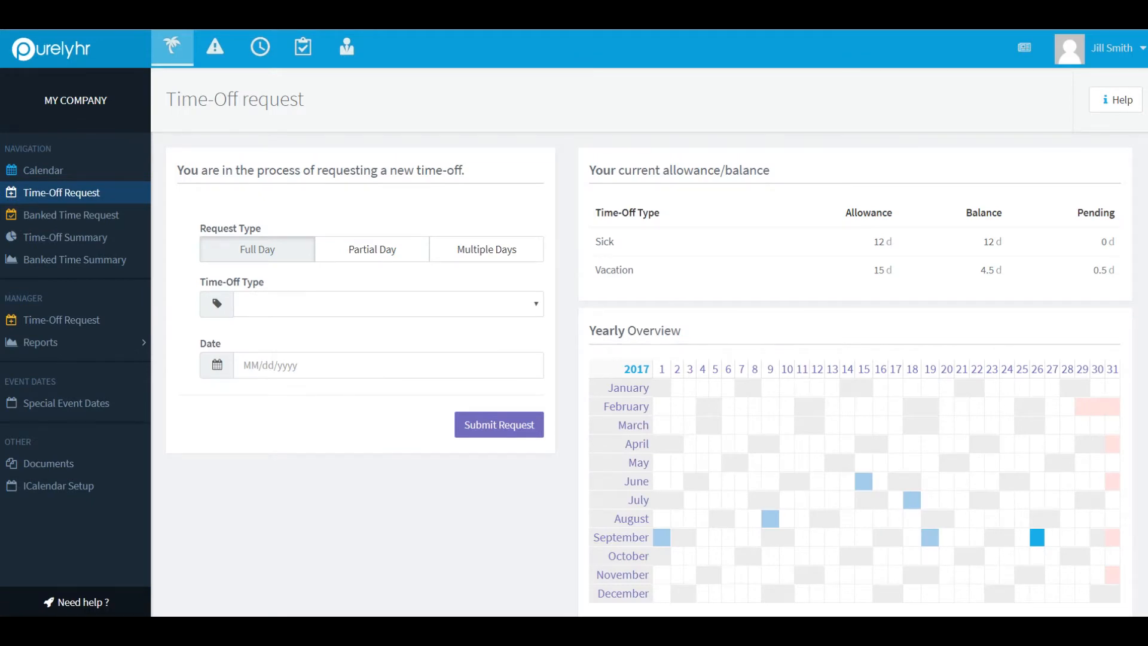
{"action": "left_click", "coordinate": [388, 303]}
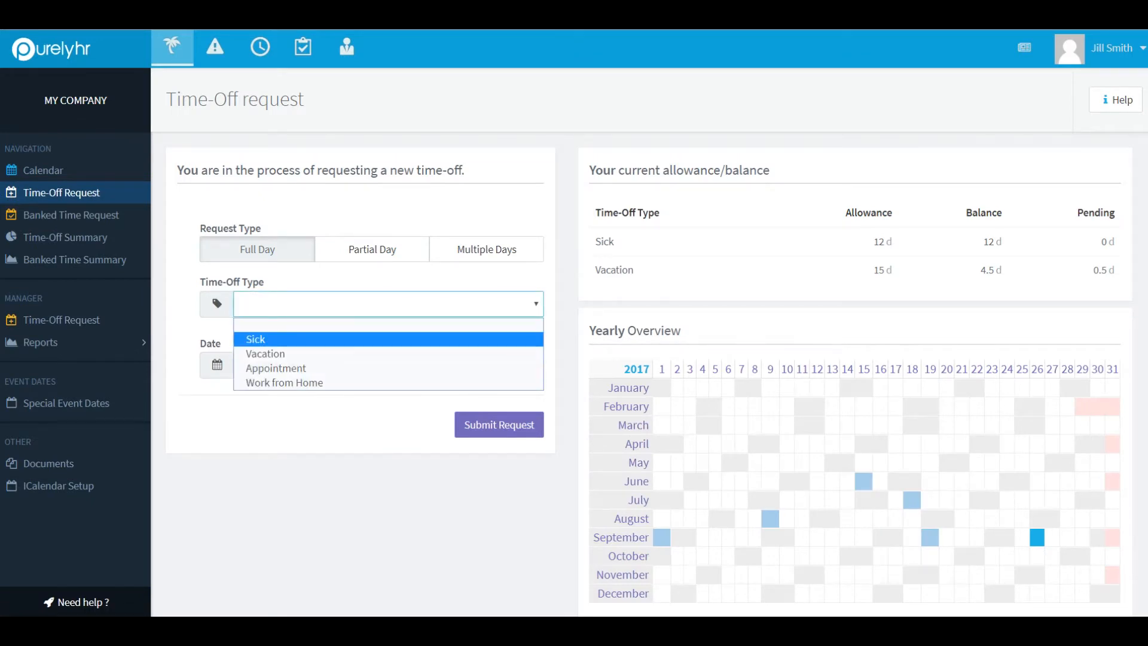
{"action": "left_click", "coordinate": [265, 354]}
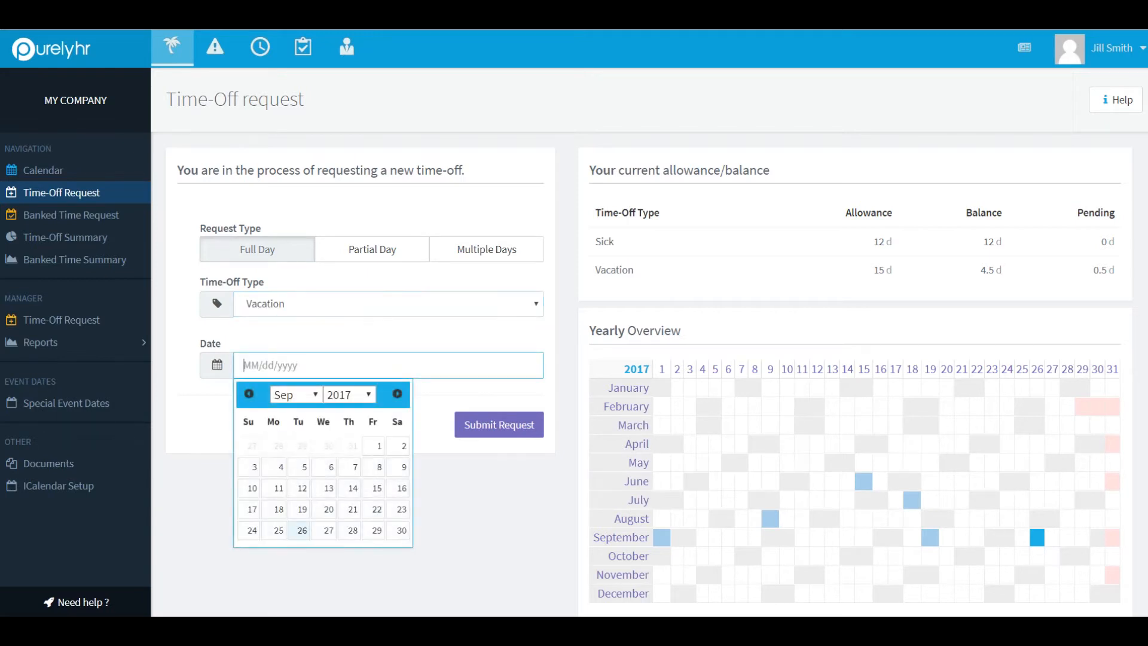
{"action": "left_click", "coordinate": [350, 530]}
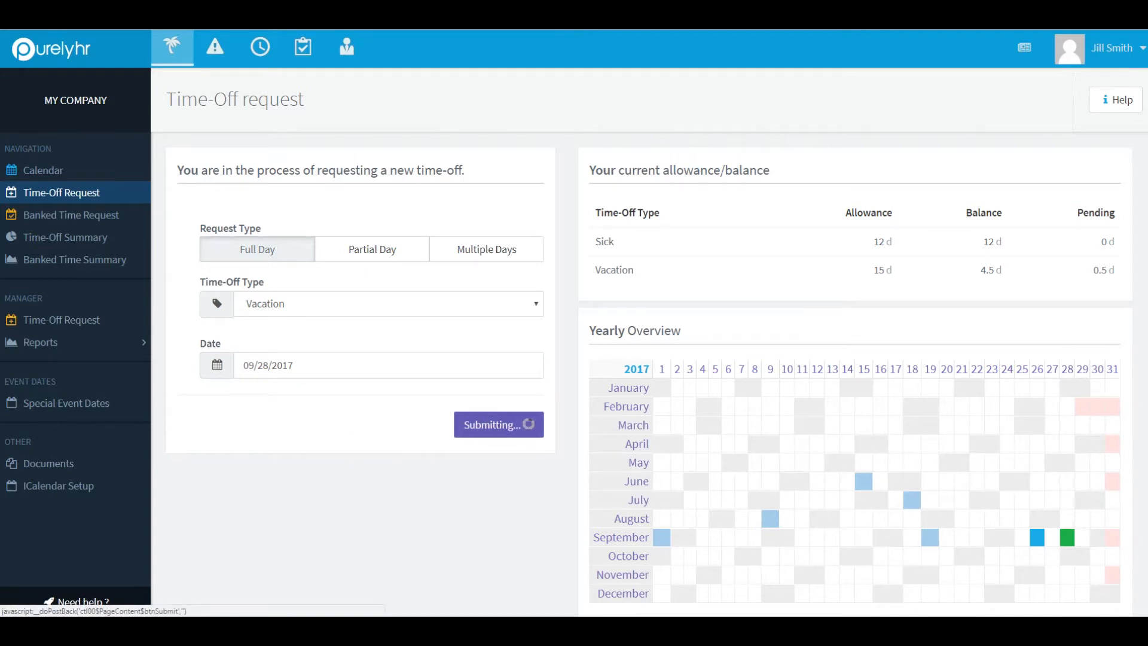
{"action": "left_click", "coordinate": [499, 425]}
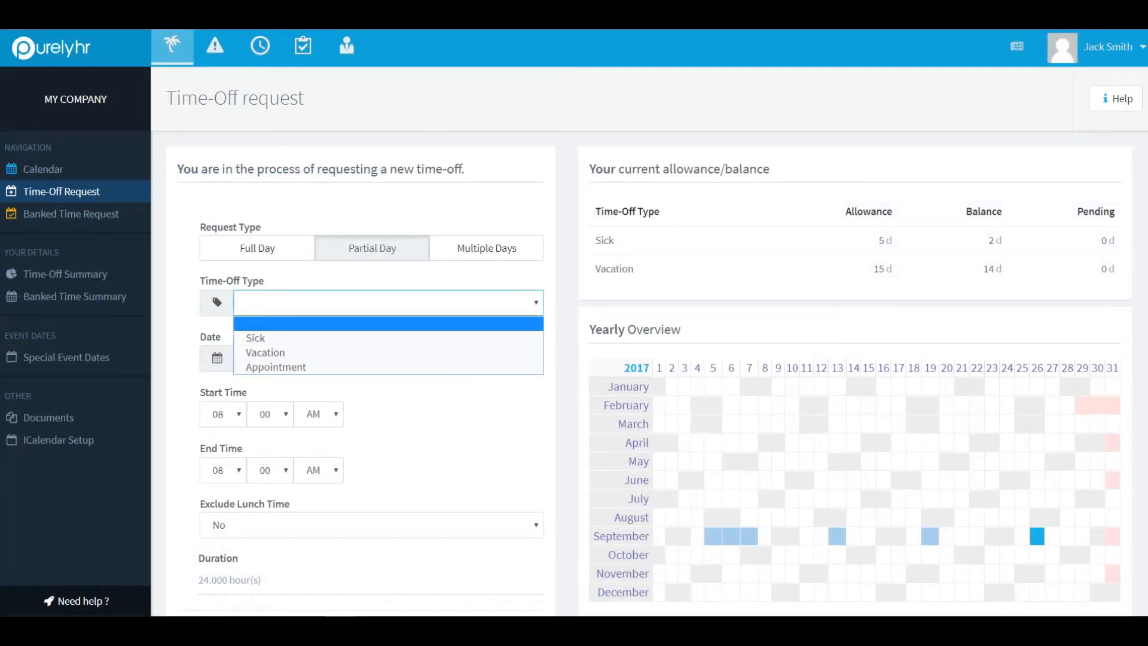
Step: Fill a partial-day Vacation request for 09/28/2017 ending at 10:00 AM
{"action": "left_click", "coordinate": [265, 352]}
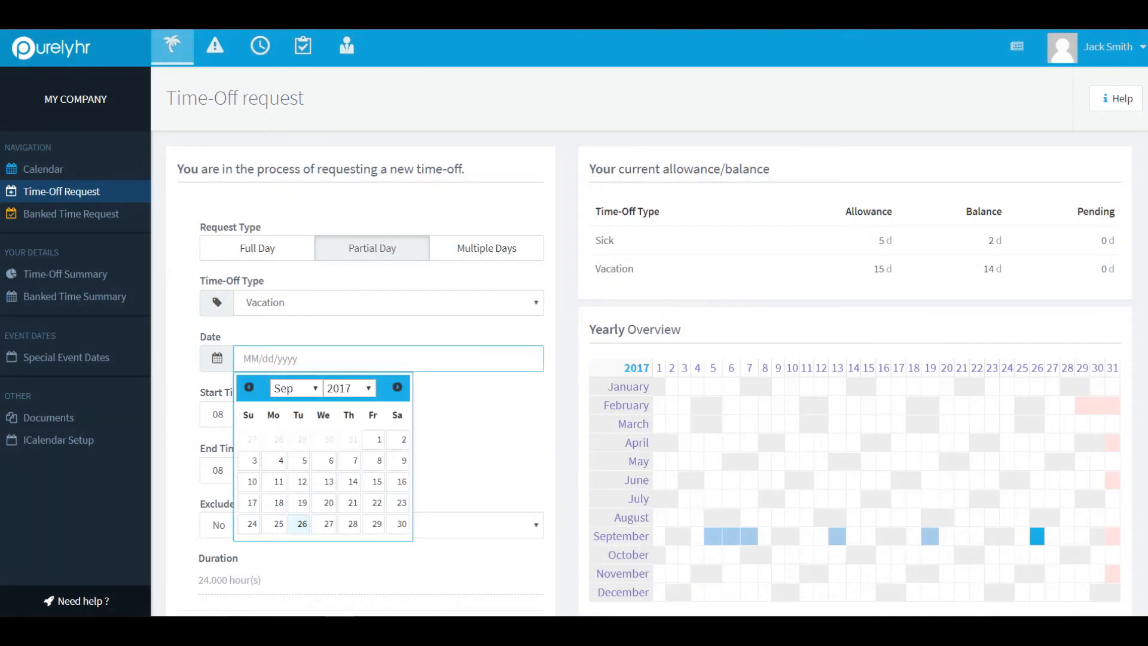
{"action": "left_click", "coordinate": [351, 525]}
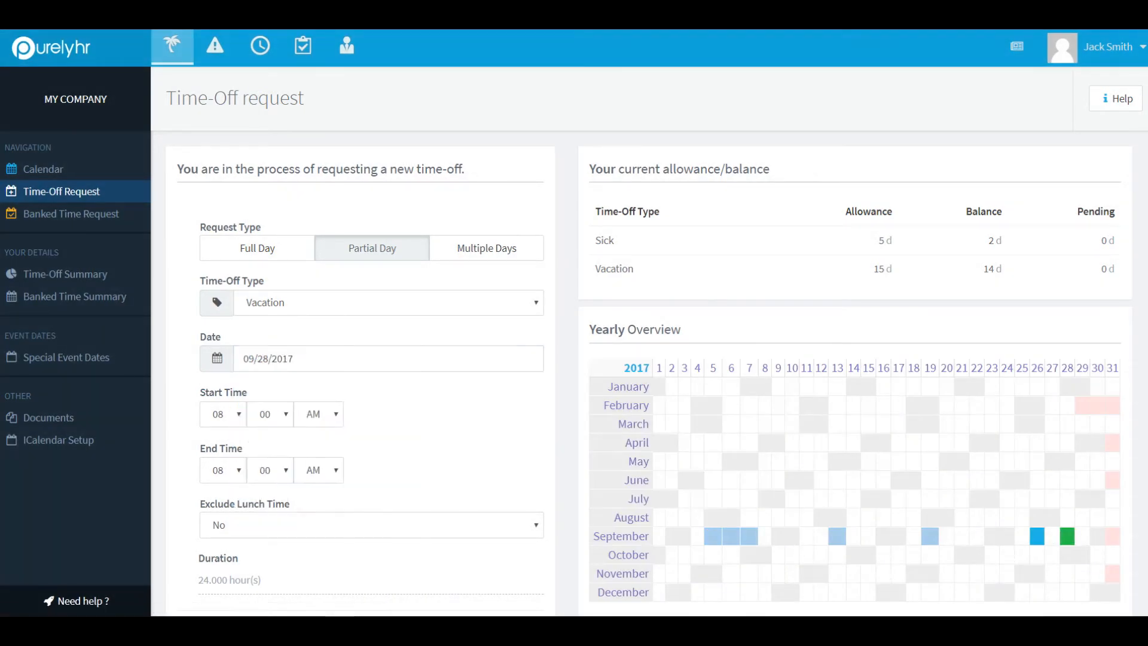
{"action": "left_click", "coordinate": [222, 469]}
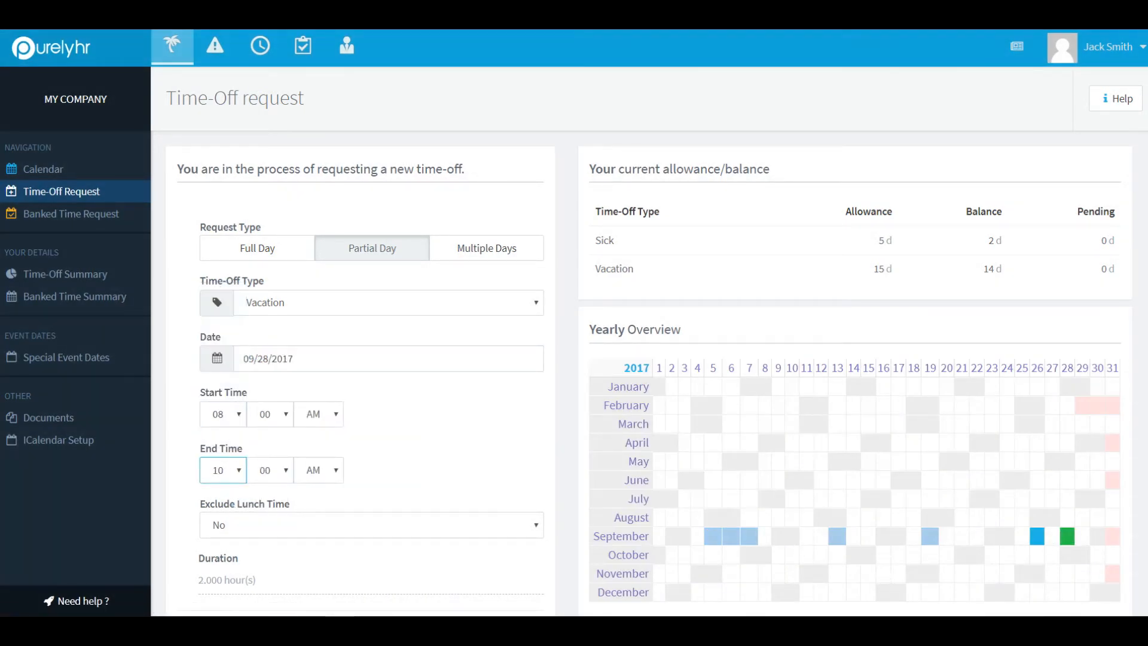
{"action": "scroll", "scroll_direction": "down", "scroll_amount": 3}
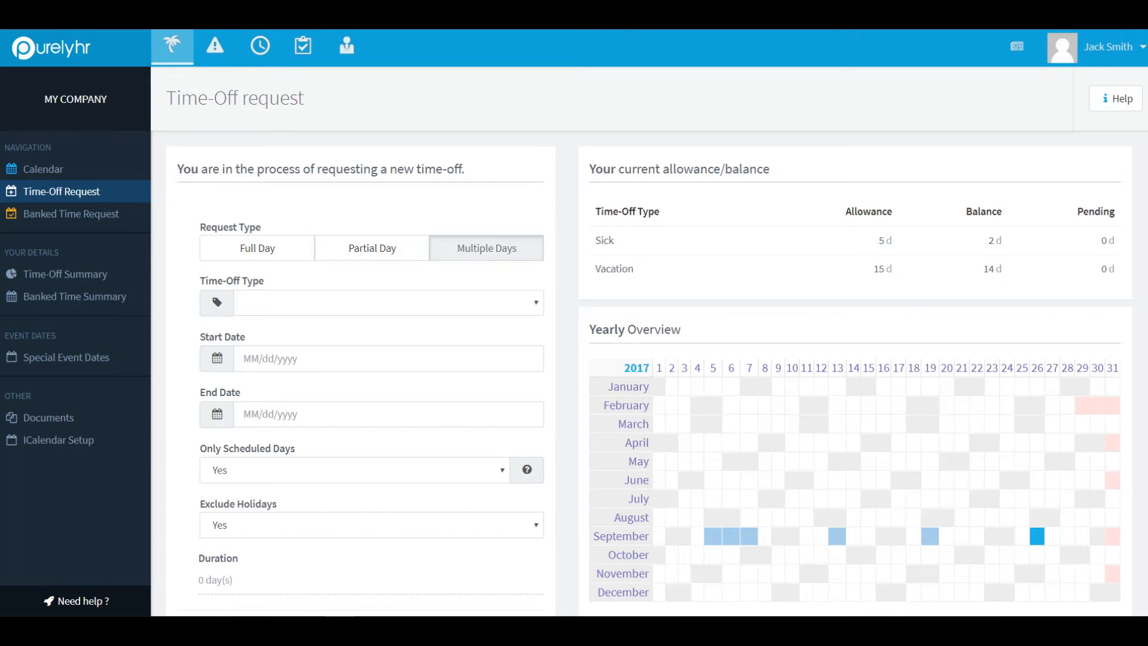
Step: Set a multiple-day Vacation request starting 10/09/2017 with its end date chosen
{"action": "left_click", "coordinate": [388, 302]}
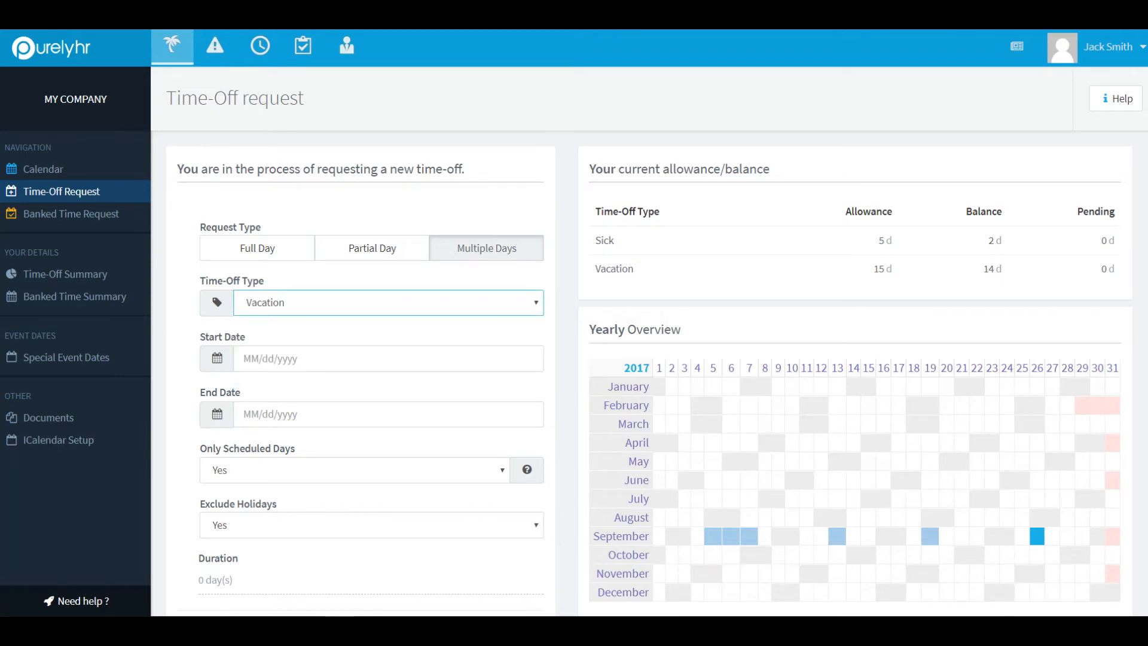
{"action": "left_click", "coordinate": [388, 357]}
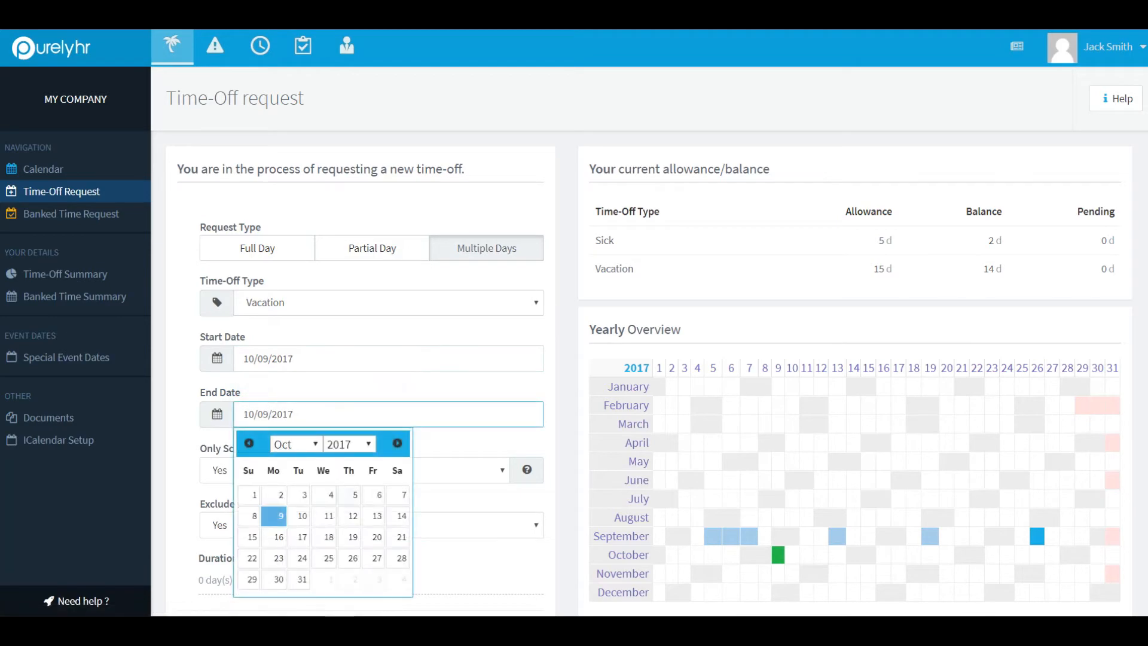
{"action": "left_click", "coordinate": [351, 516]}
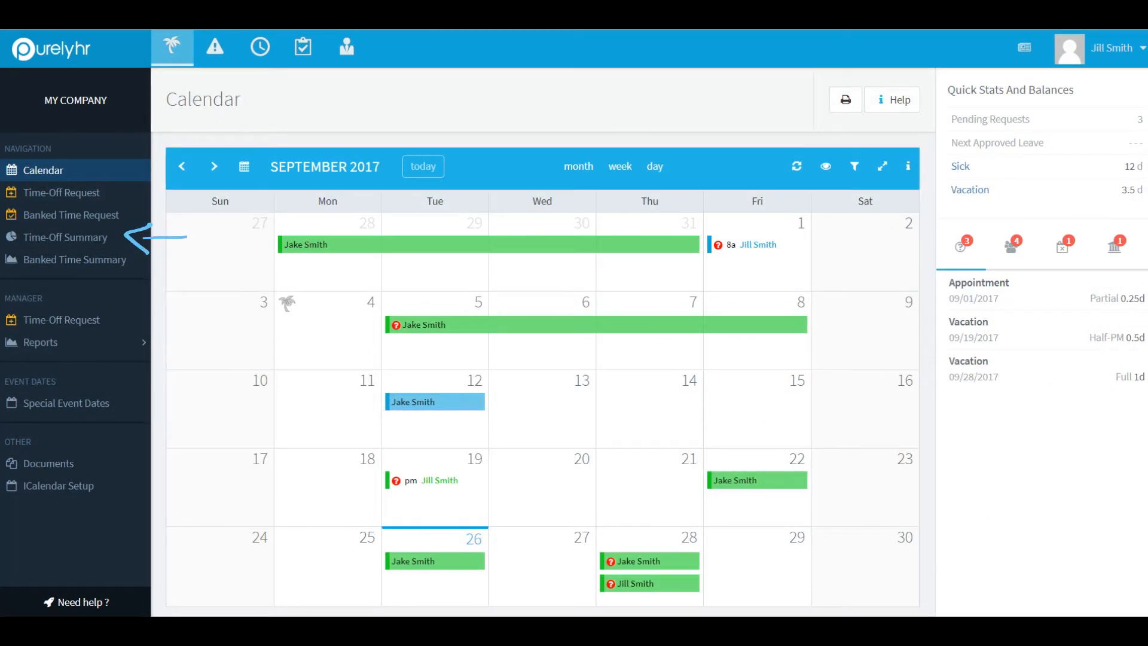
Step: Show Jill Smith's Time-Off Summary with allocations, balances and requests
{"action": "left_click", "coordinate": [65, 237]}
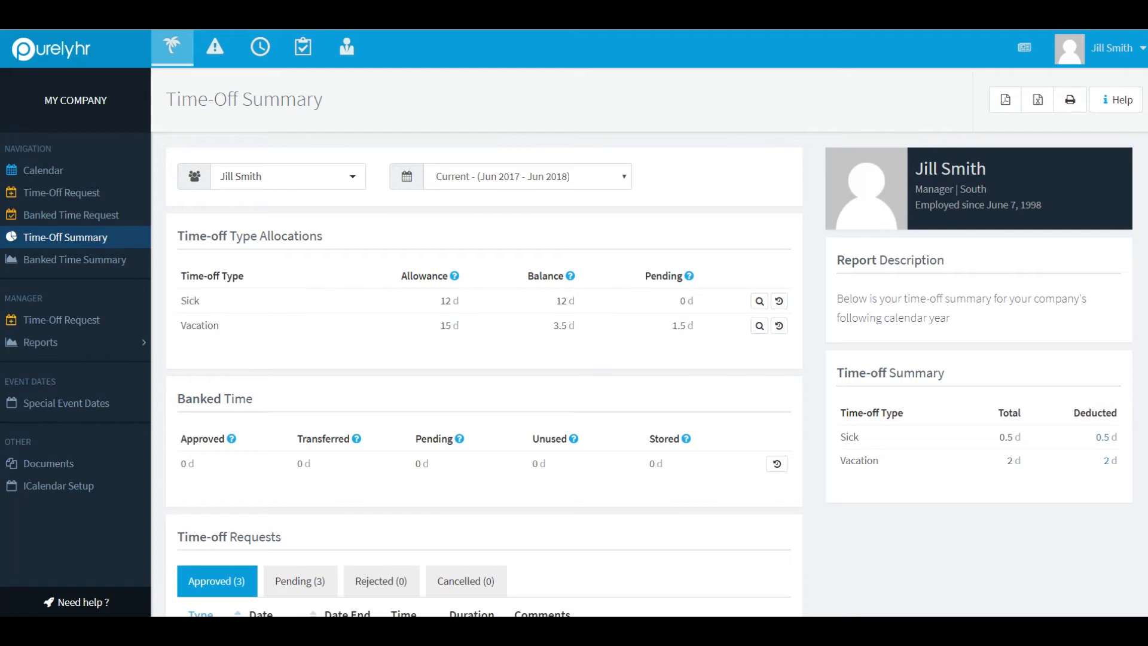
{"action": "scroll", "scroll_direction": "down", "scroll_amount": 3}
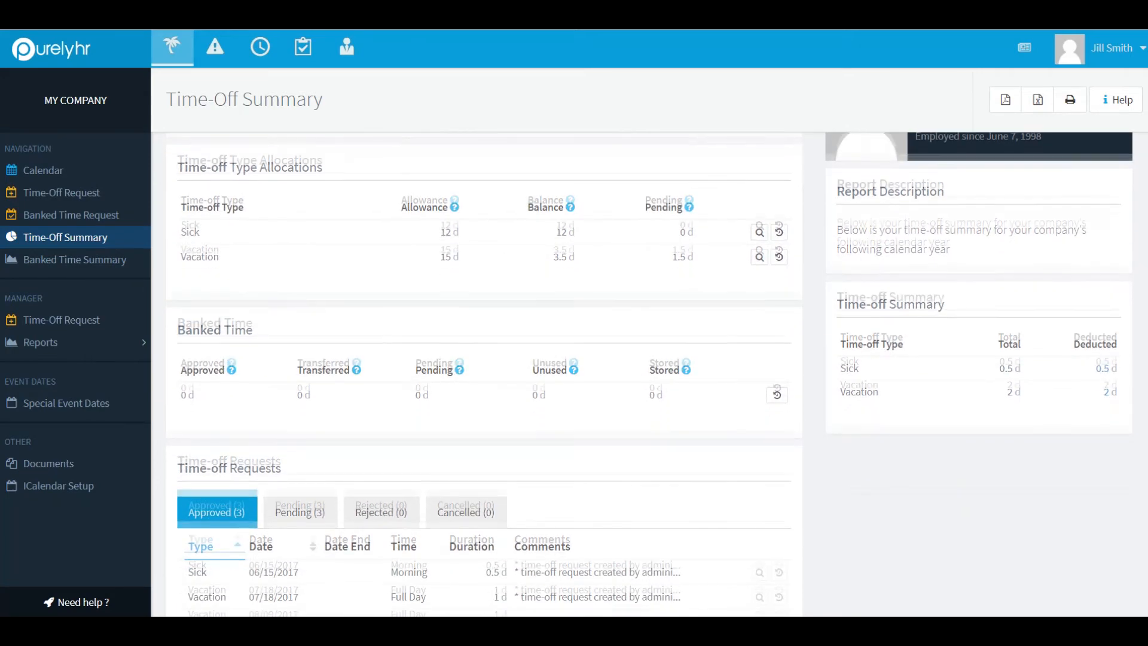
{"action": "scroll", "scroll_direction": "down", "scroll_amount": 3}
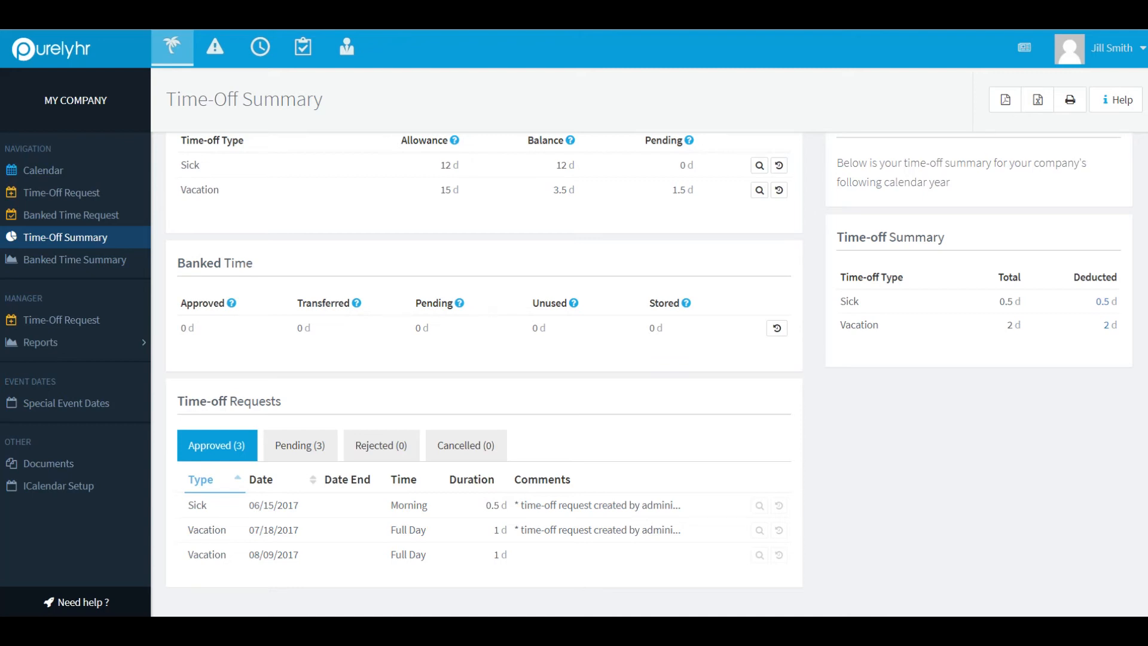
{"action": "scroll", "scroll_direction": "up", "scroll_amount": 3}
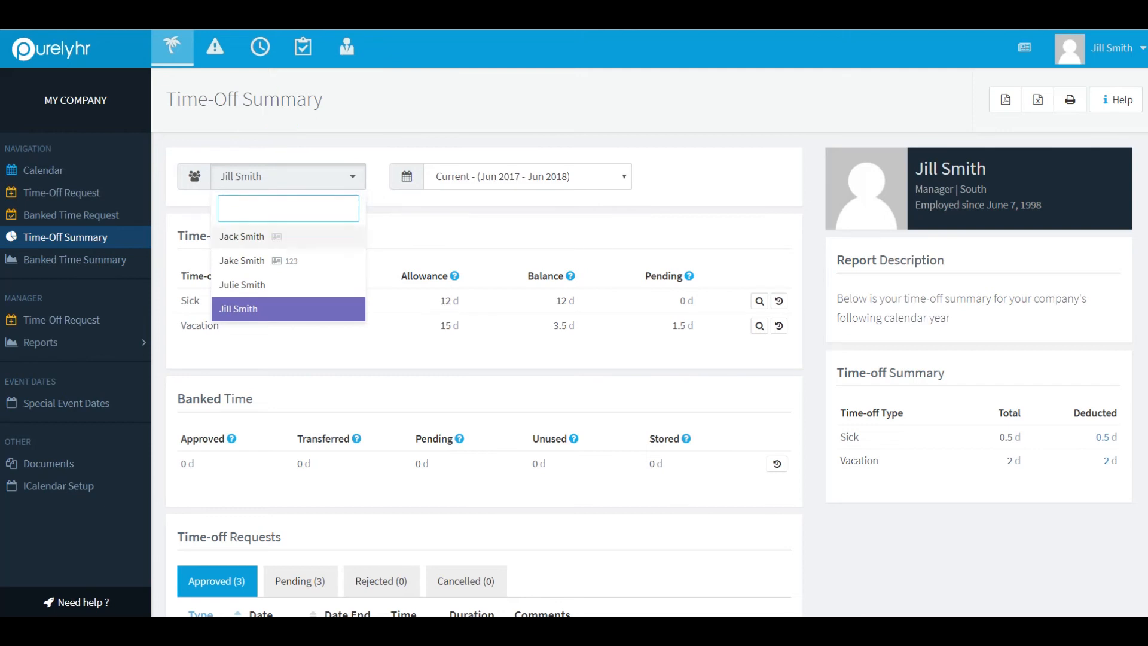
Step: Switch the Time-Off Summary to the Head Office manager, then return to the calendar
{"action": "left_click", "coordinate": [242, 238]}
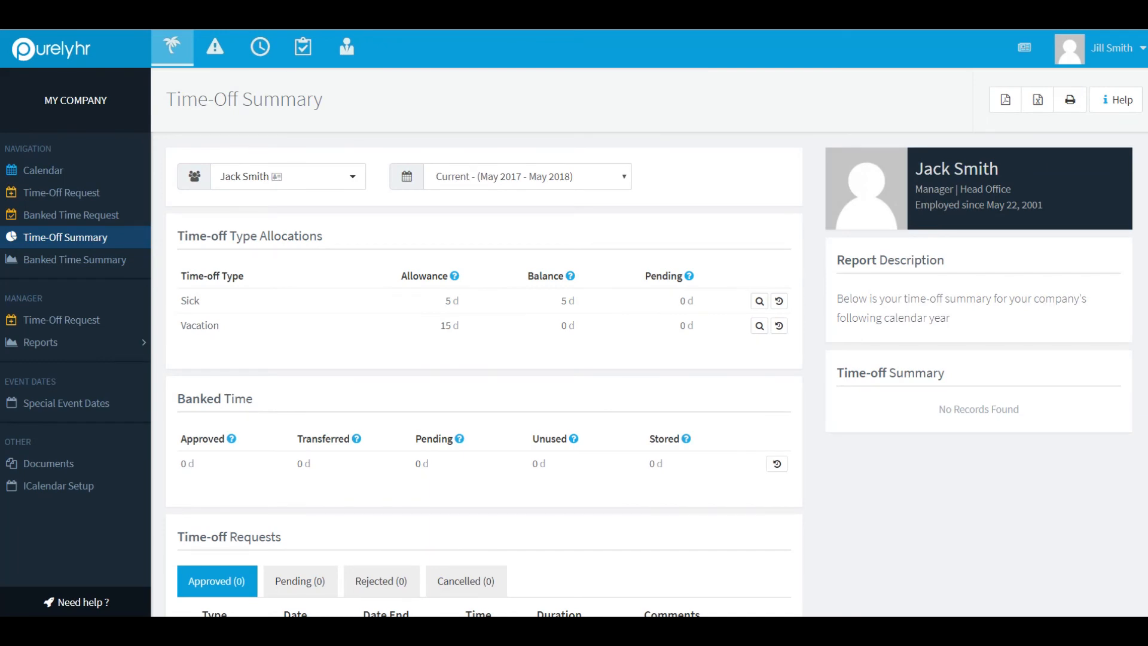
{"action": "left_click", "coordinate": [43, 169]}
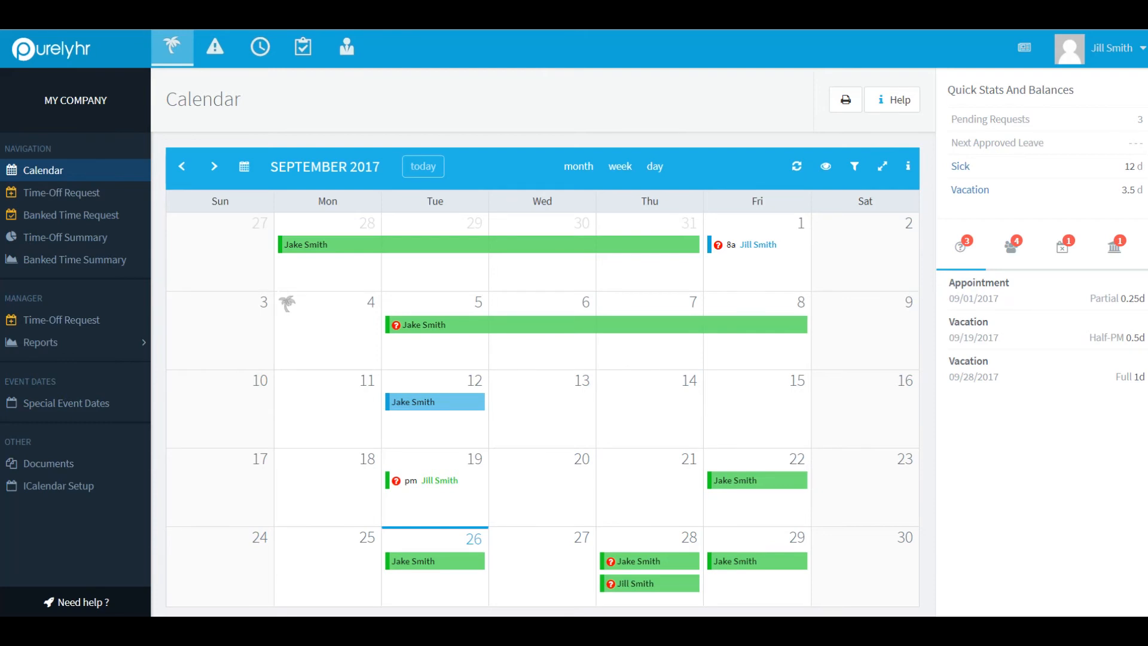
Step: Expand Reports and bring up the Time-Off Details report form
{"action": "left_click", "coordinate": [35, 342]}
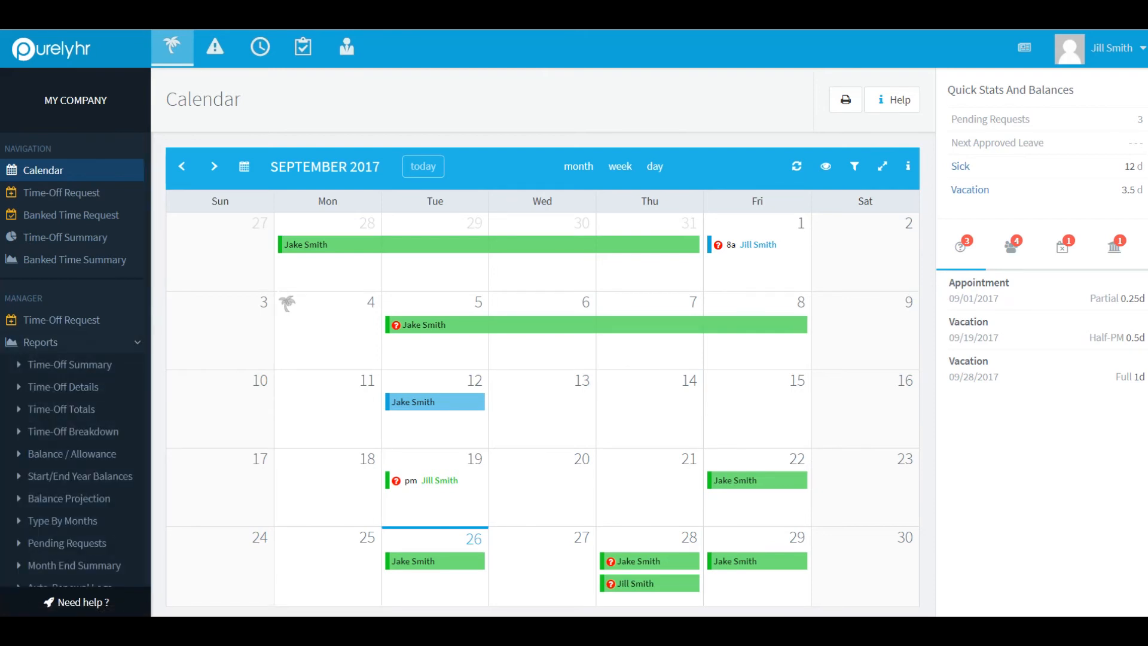
{"action": "scroll", "scroll_direction": "down", "scroll_amount": 3}
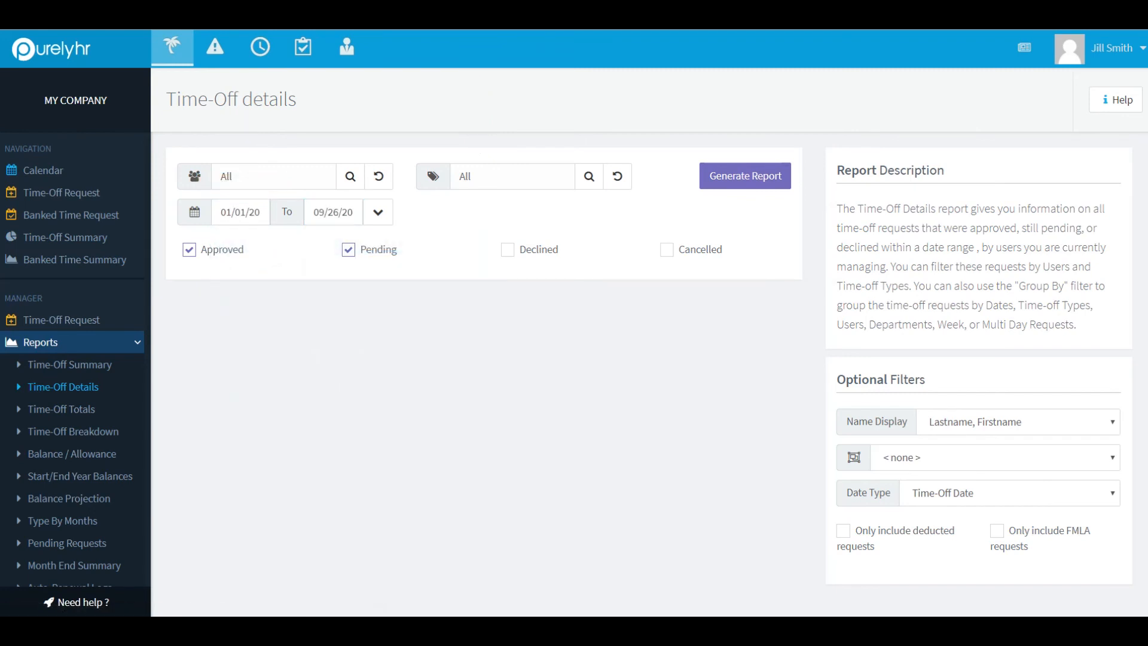
{"action": "left_click", "coordinate": [743, 176]}
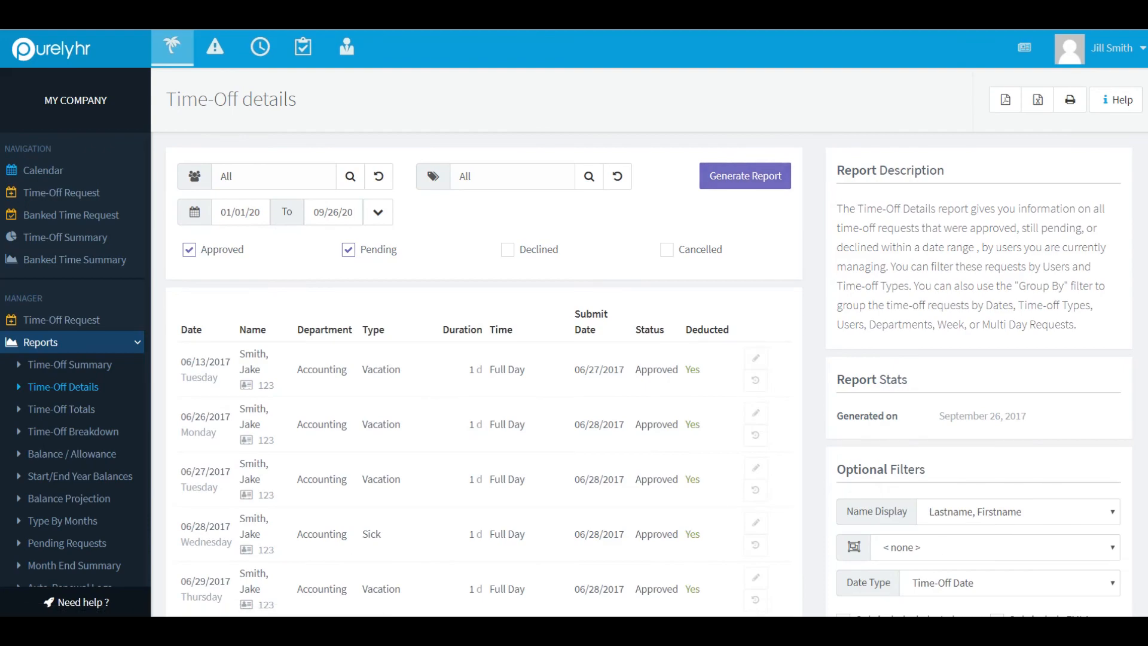
{"action": "scroll", "scroll_direction": "down", "scroll_amount": 3}
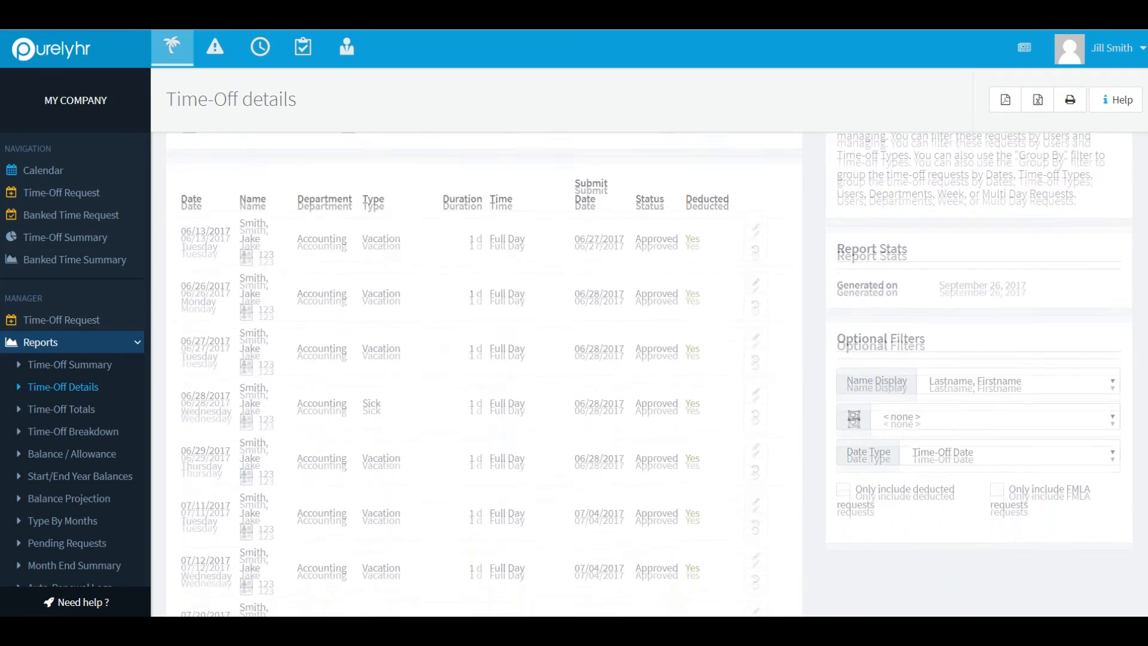
{"action": "scroll", "scroll_direction": "down", "scroll_amount": 3}
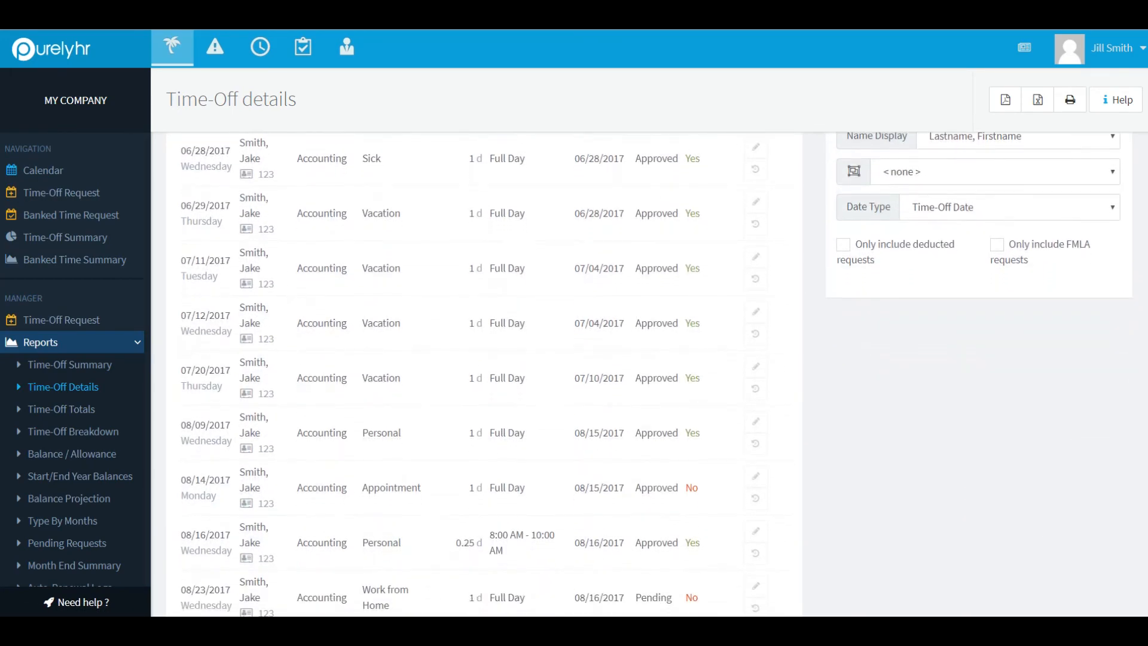
{"action": "scroll", "scroll_direction": "down", "scroll_amount": 3}
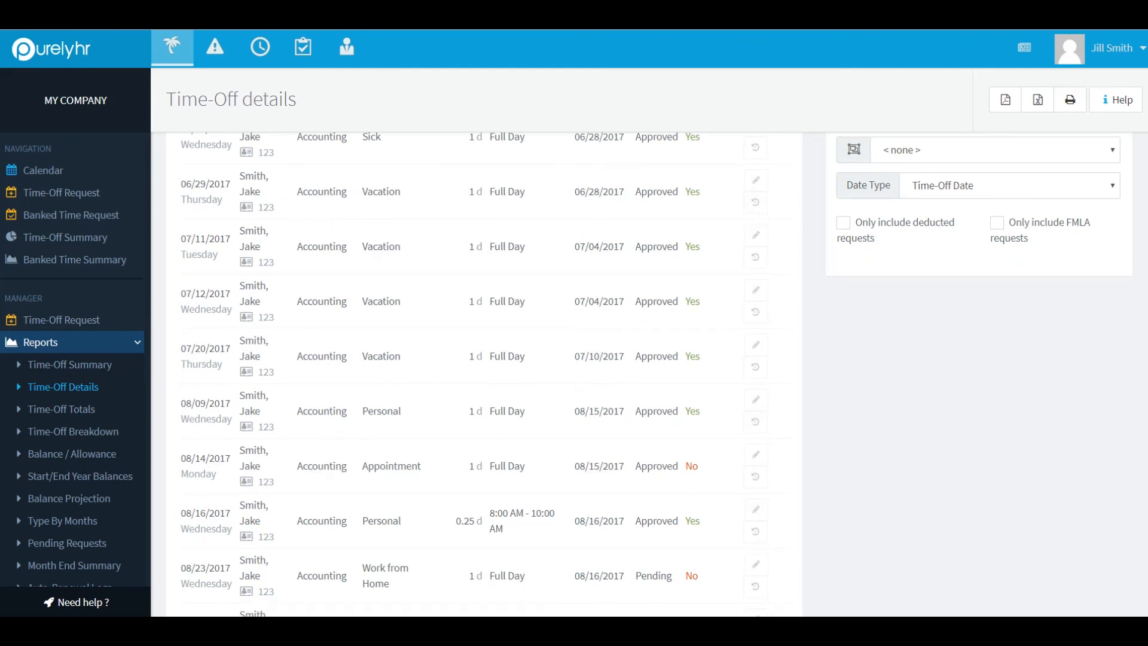
{"action": "left_click", "coordinate": [43, 173]}
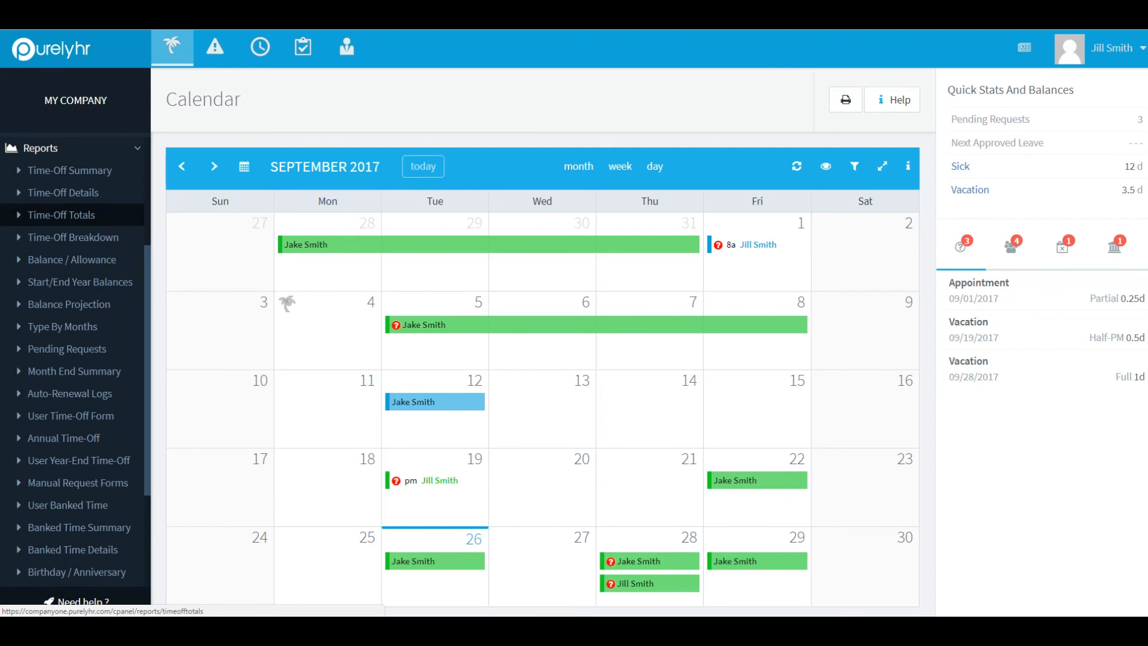
Step: Generate the Time-Off Totals report for 01/01/2017 to 09/26/2017, showing nine records
{"action": "left_click", "coordinate": [60, 214]}
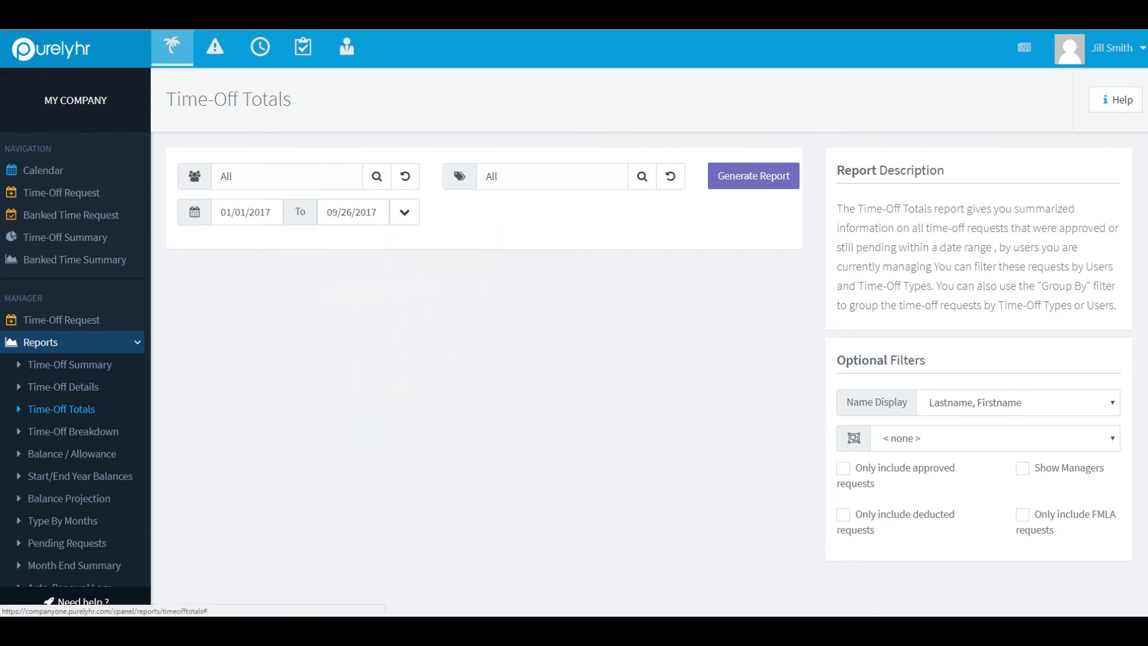
{"action": "left_click", "coordinate": [753, 175]}
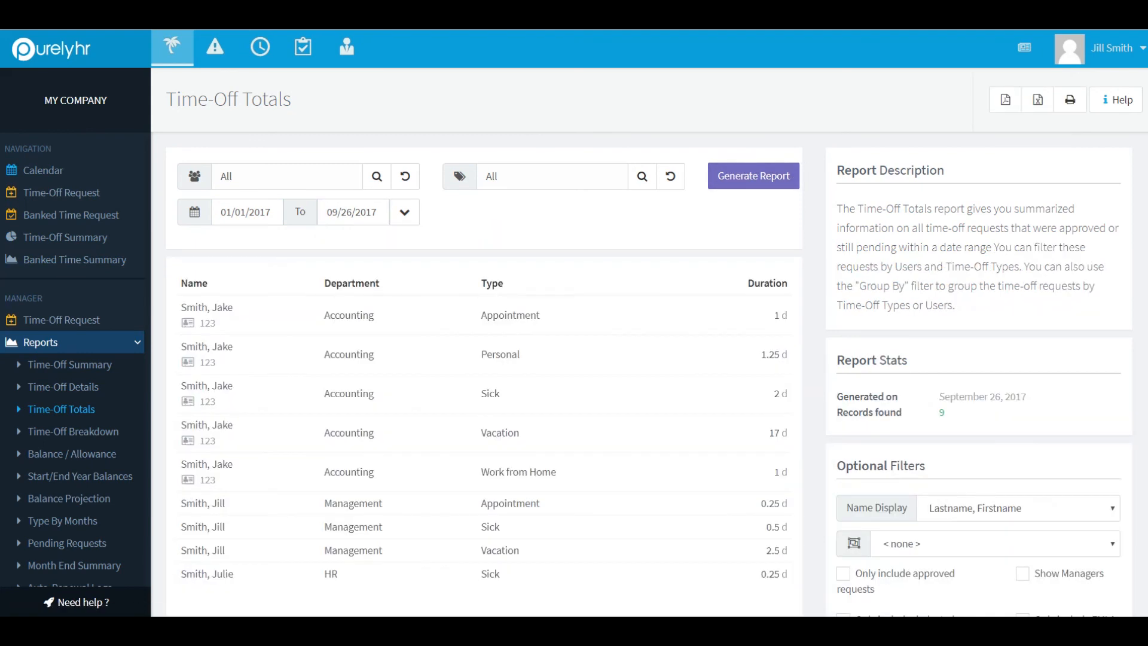